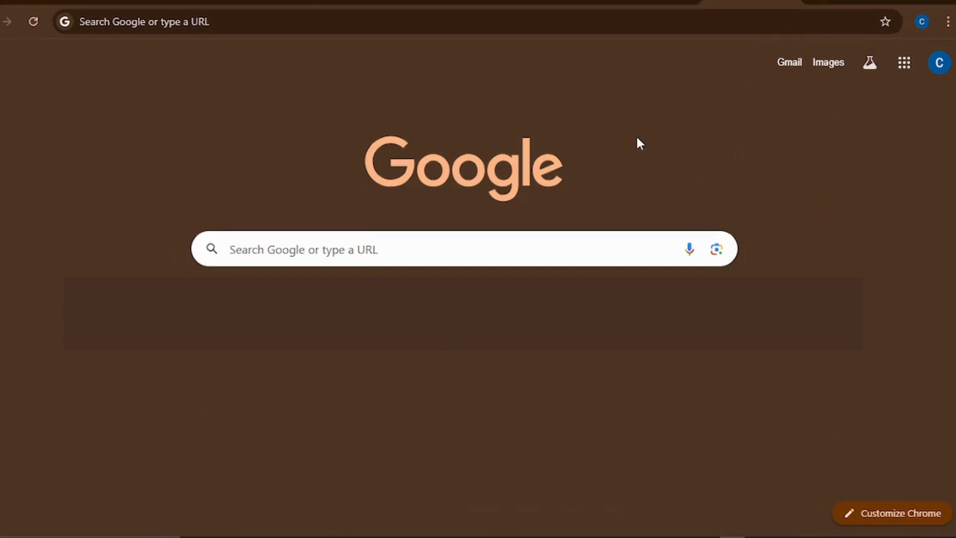
pyautogui.moveTo(601, 155)
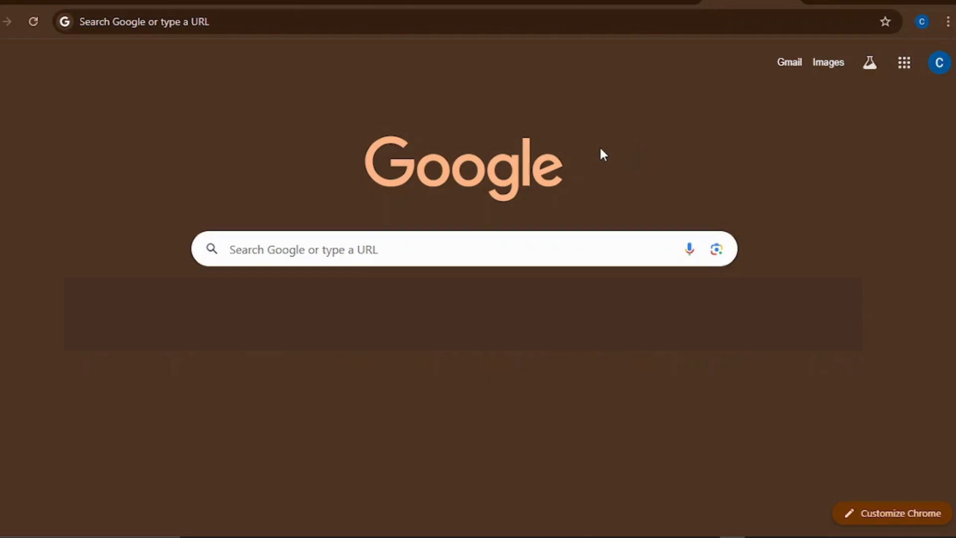
pyautogui.moveTo(607, 158)
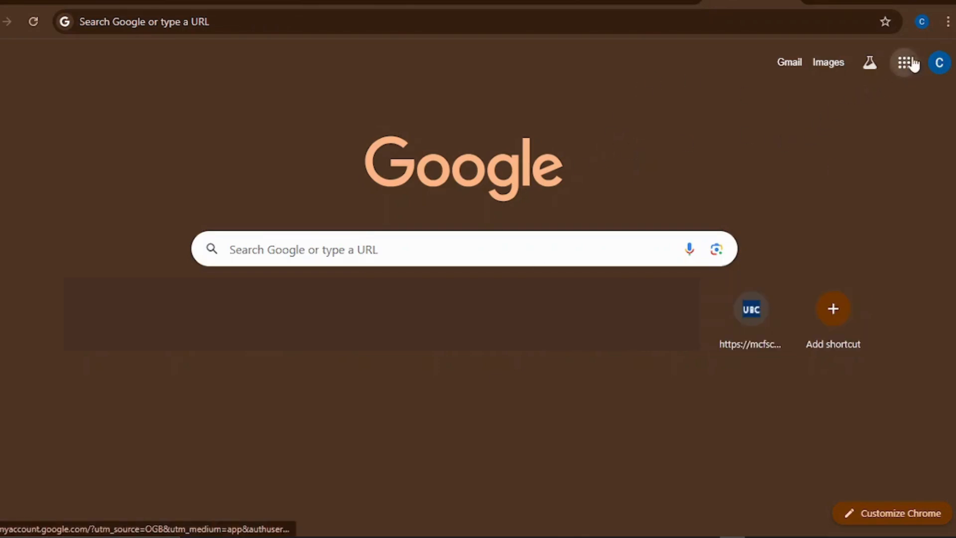
# Browse the Google apps list, then bring up the signed-in account menu
pyautogui.click(907, 62)
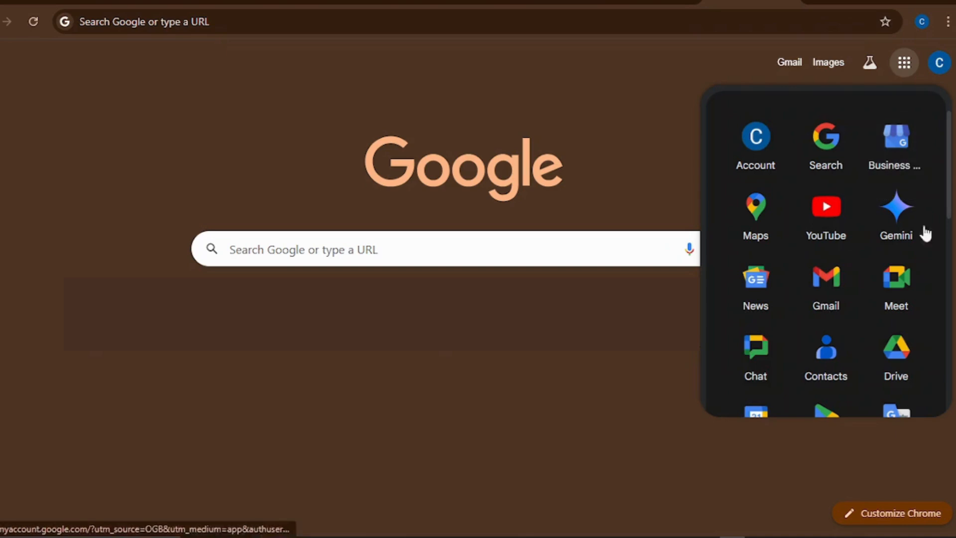
pyautogui.moveTo(723, 282)
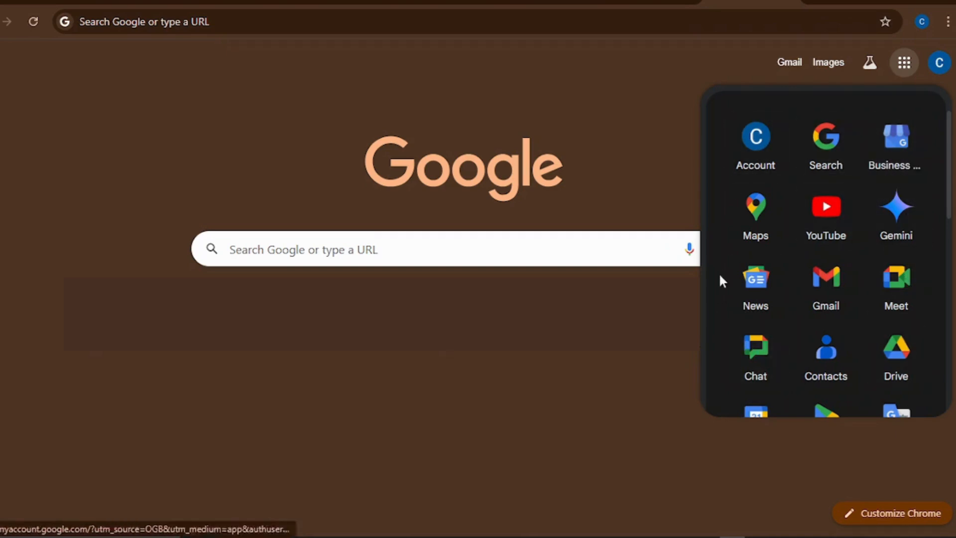
pyautogui.moveTo(825, 282)
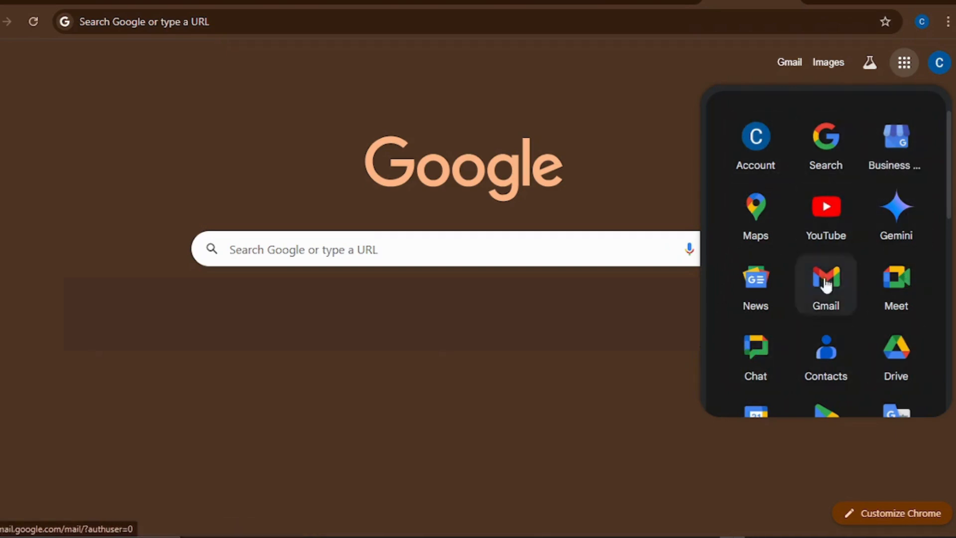
pyautogui.scroll(-3)
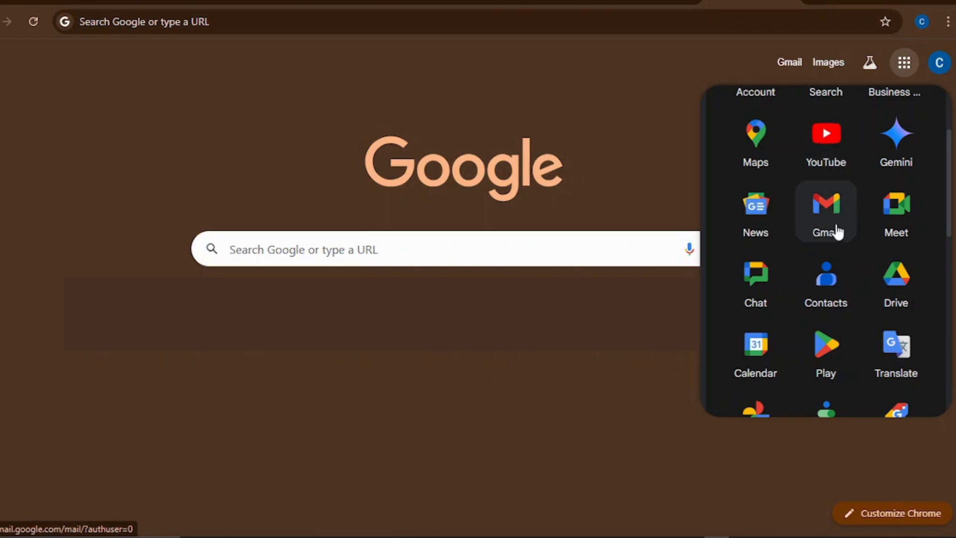
pyautogui.moveTo(890, 288)
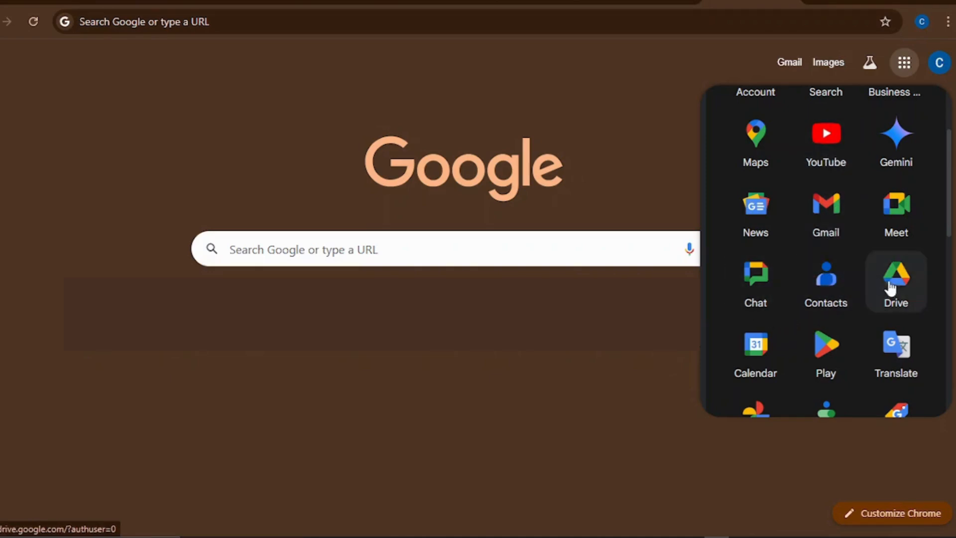
pyautogui.scroll(-3)
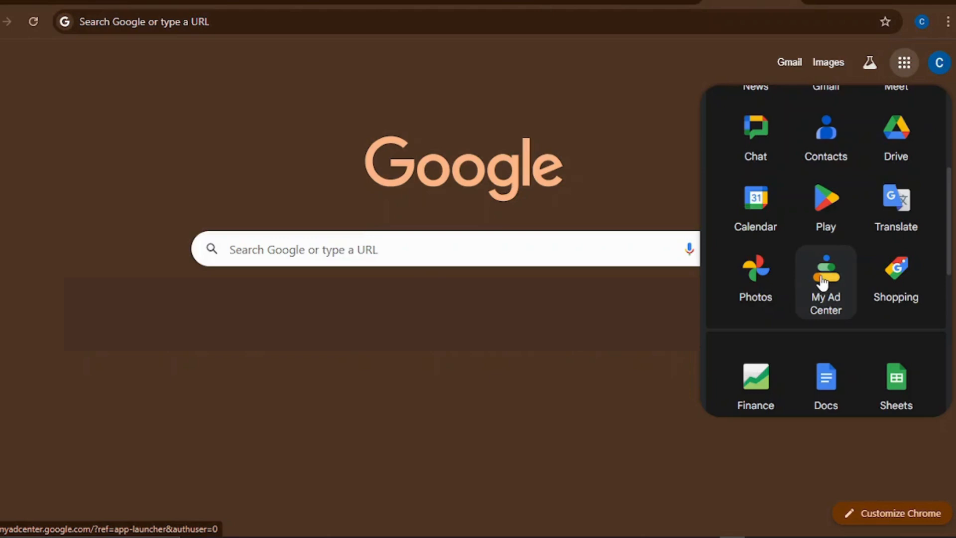
pyautogui.moveTo(825, 199)
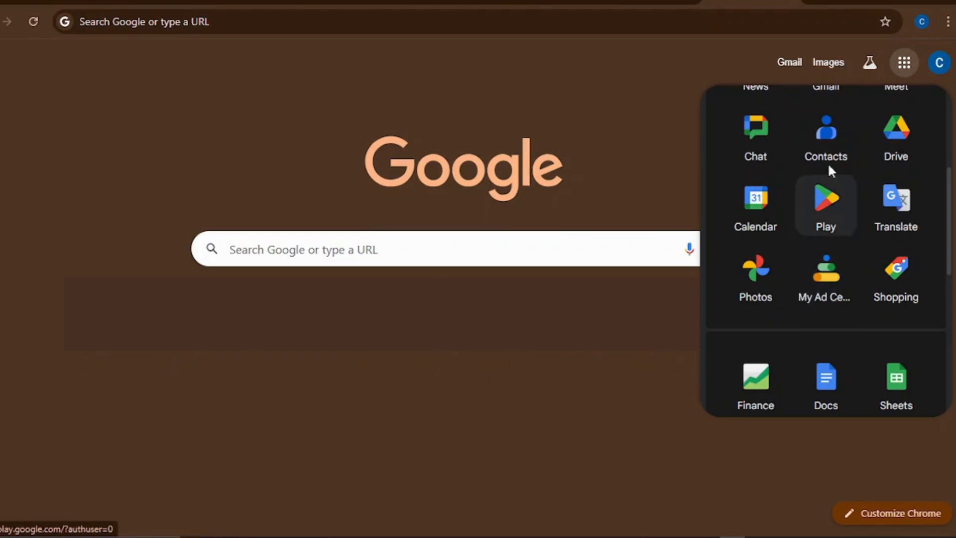
pyautogui.scroll(-3)
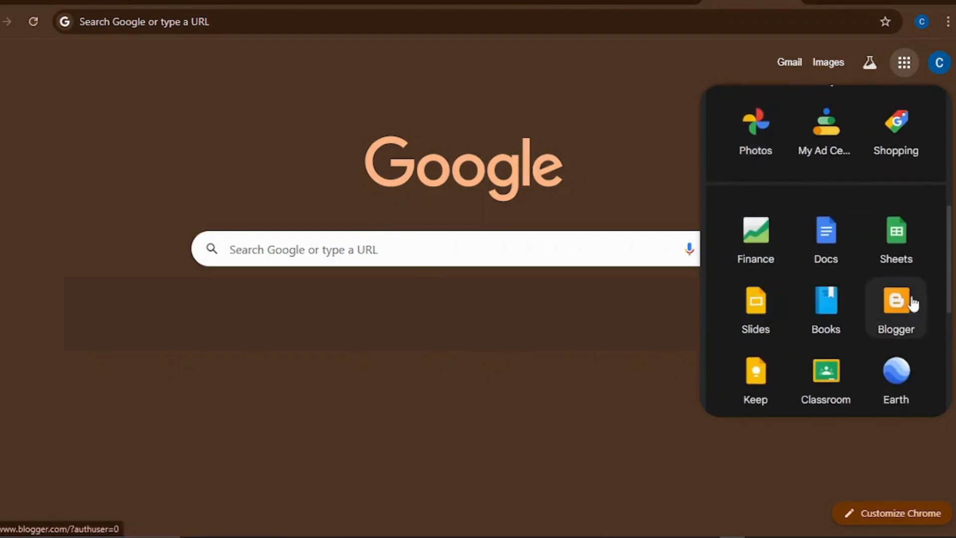
pyautogui.moveTo(887, 246)
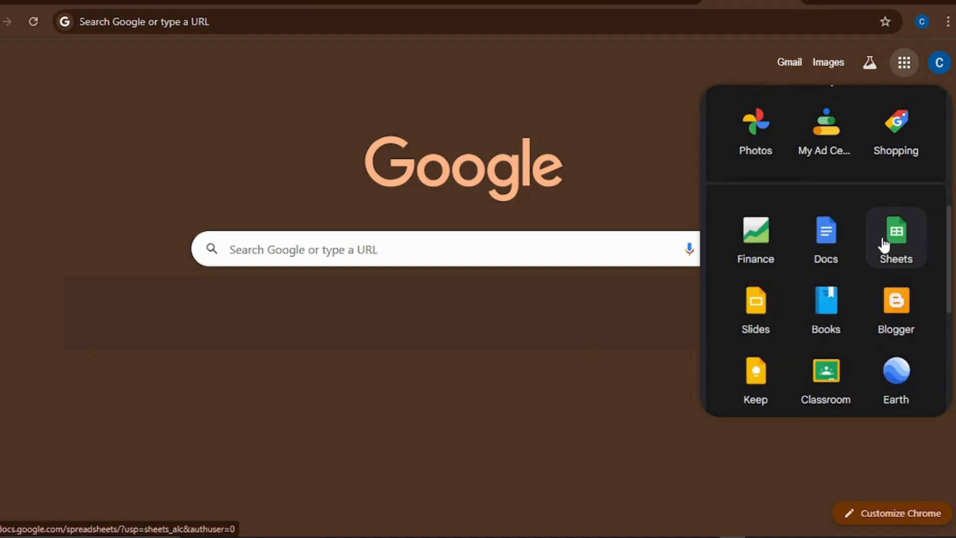
pyautogui.scroll(-3)
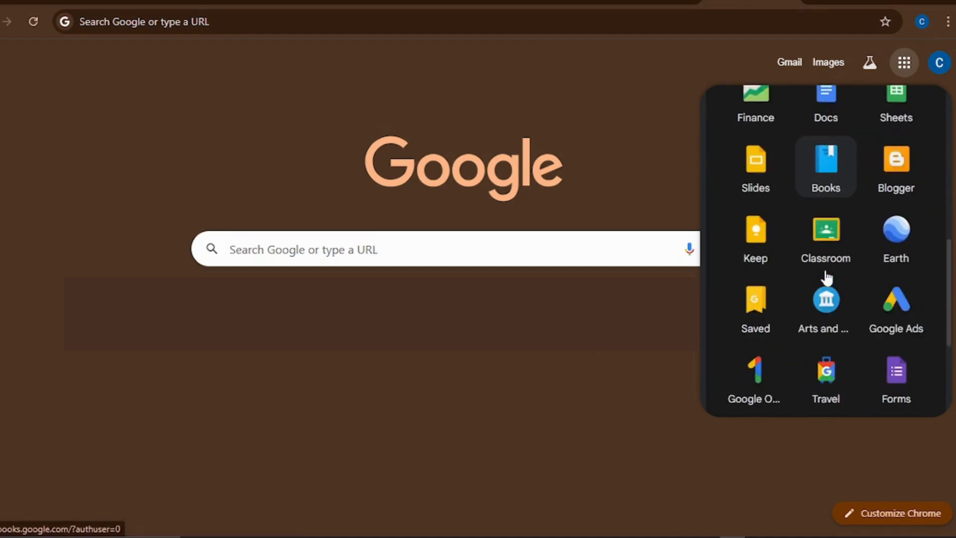
pyautogui.scroll(-3)
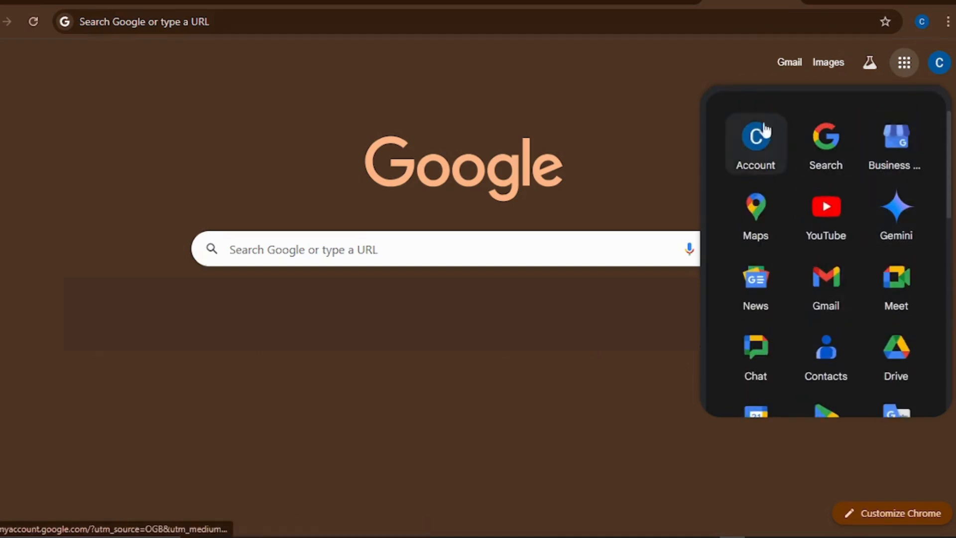
pyautogui.moveTo(723, 304)
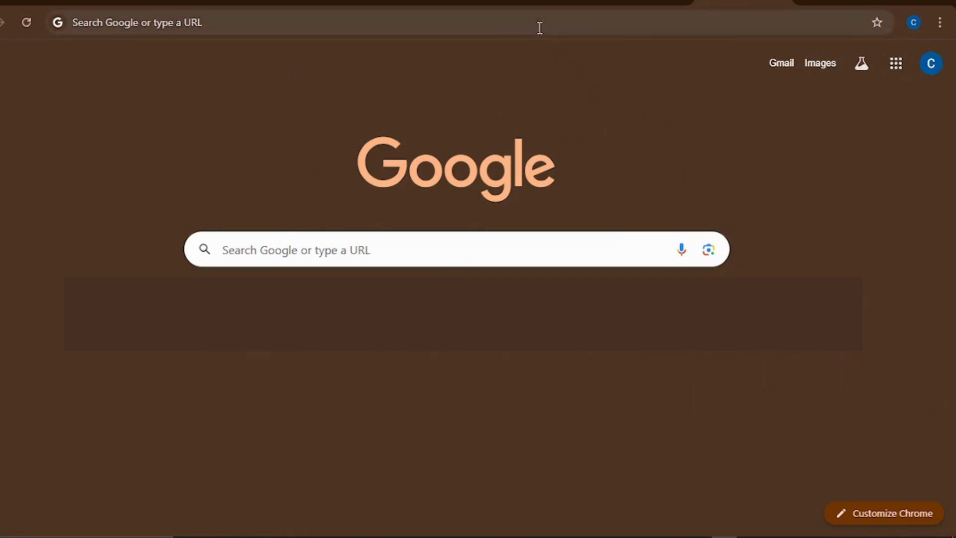
pyautogui.moveTo(705, 115)
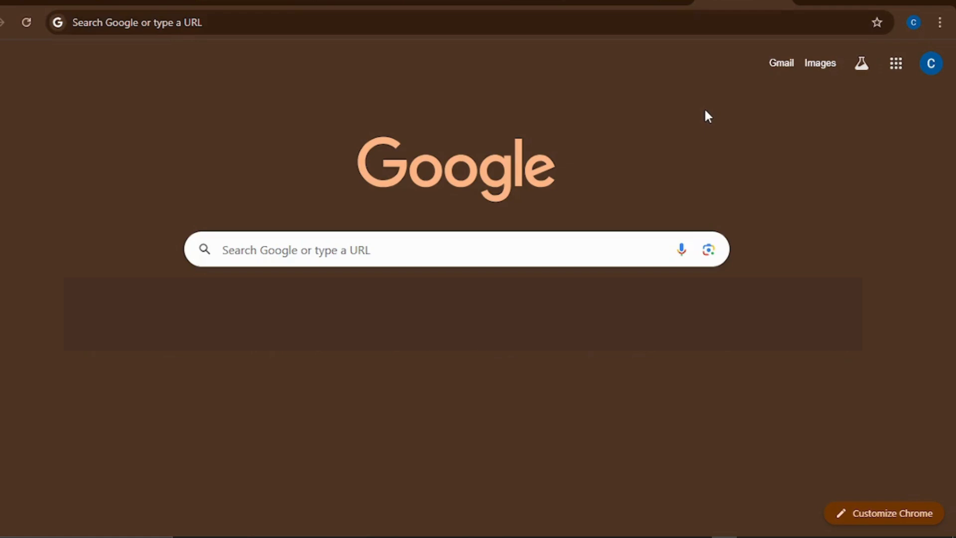
pyautogui.moveTo(472, 92)
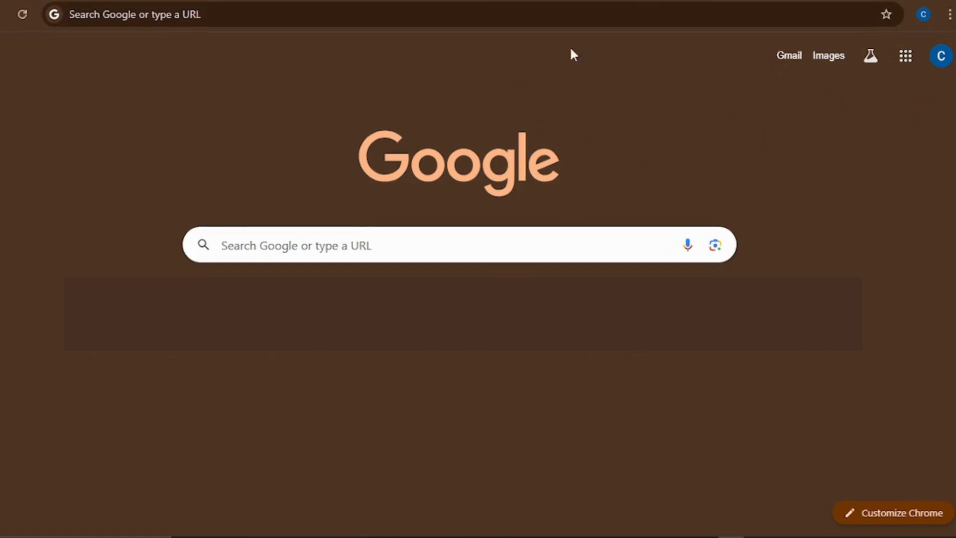
pyautogui.moveTo(892, 94)
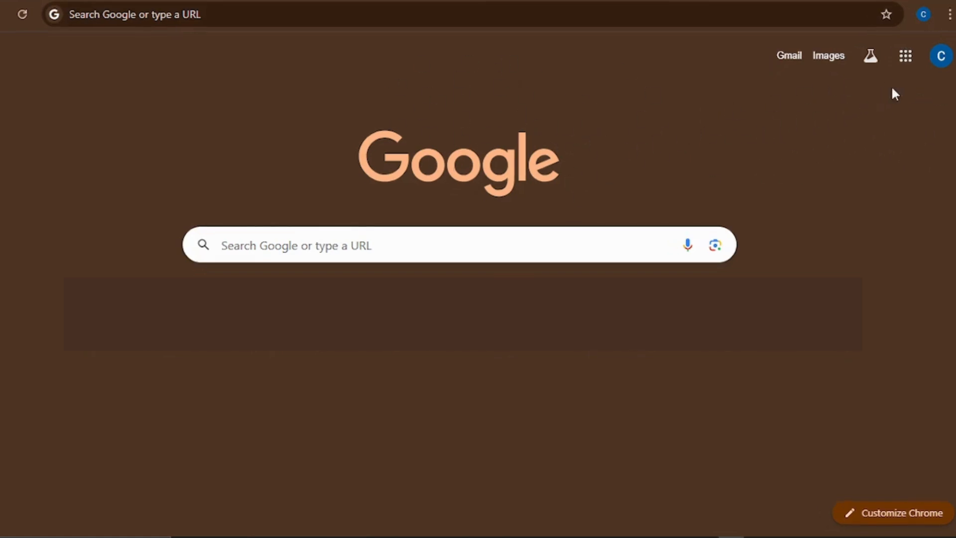
pyautogui.click(942, 56)
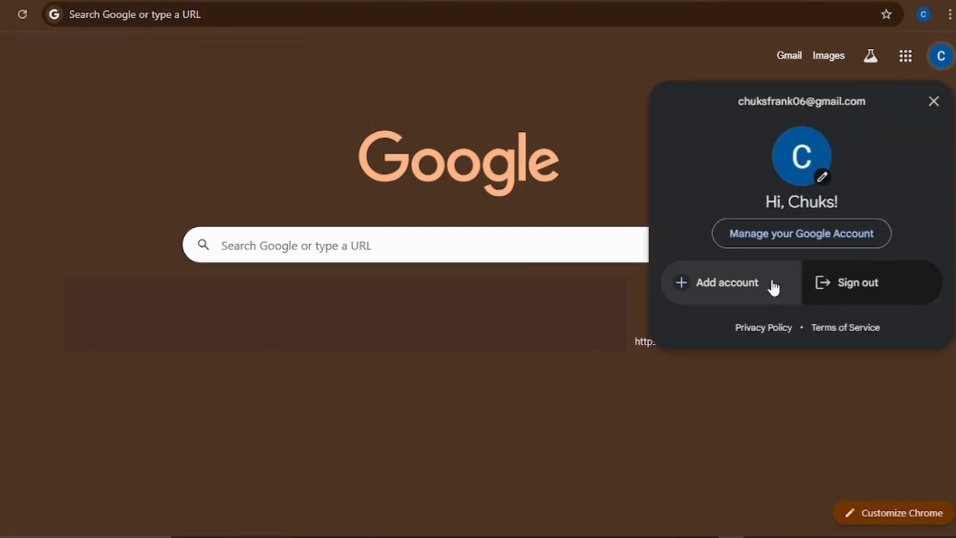
pyautogui.moveTo(743, 294)
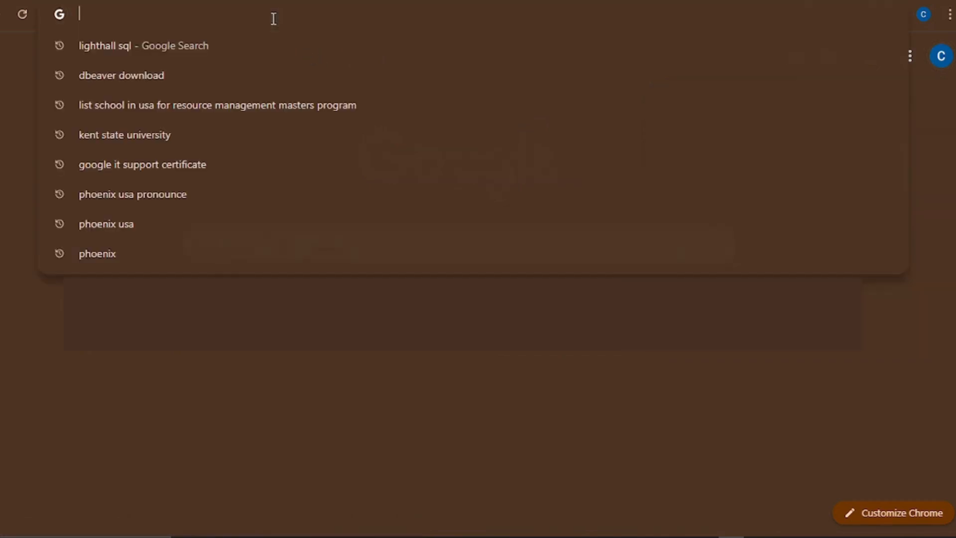
# Search for 'gmail' and choose Add account from the account menu to reach the sign-in page
pyautogui.write('gmail')
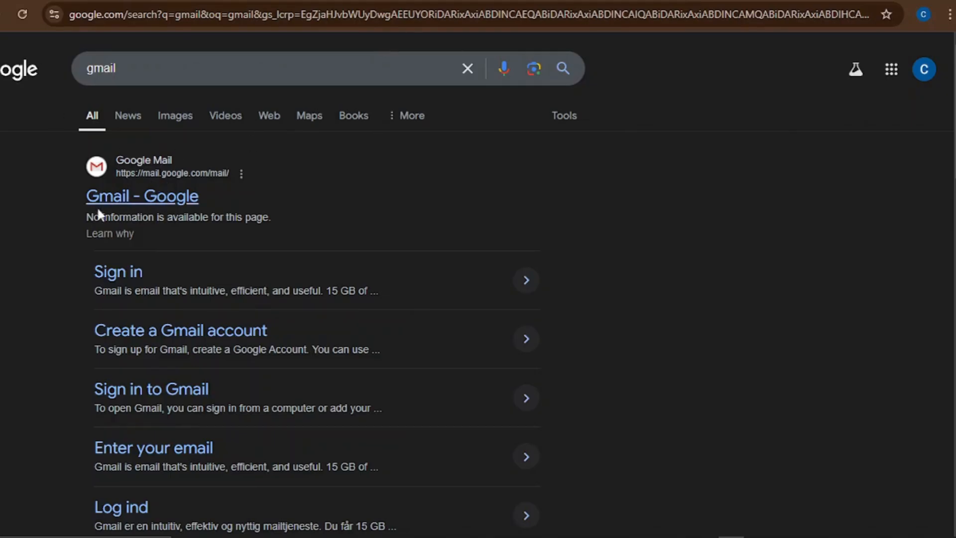
pyautogui.moveTo(112, 189)
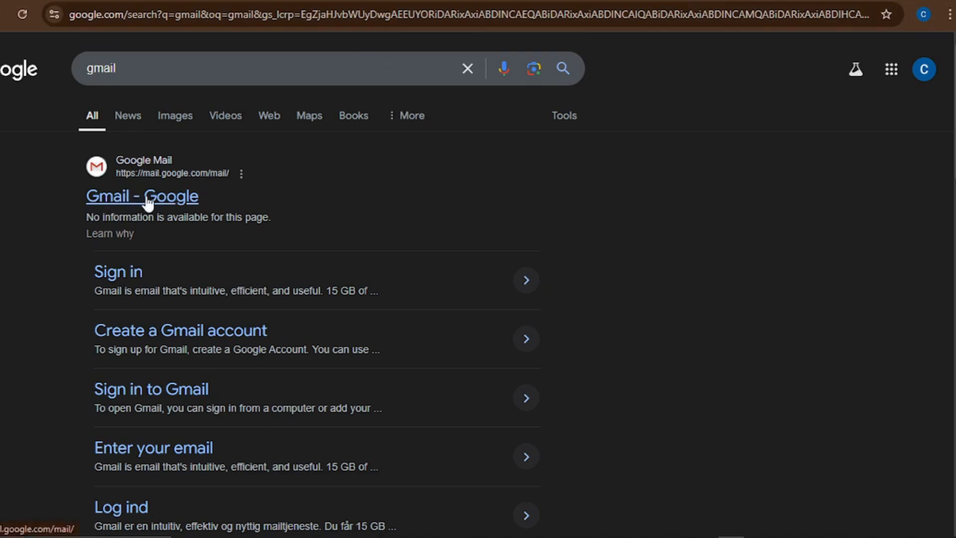
pyautogui.moveTo(922, 70)
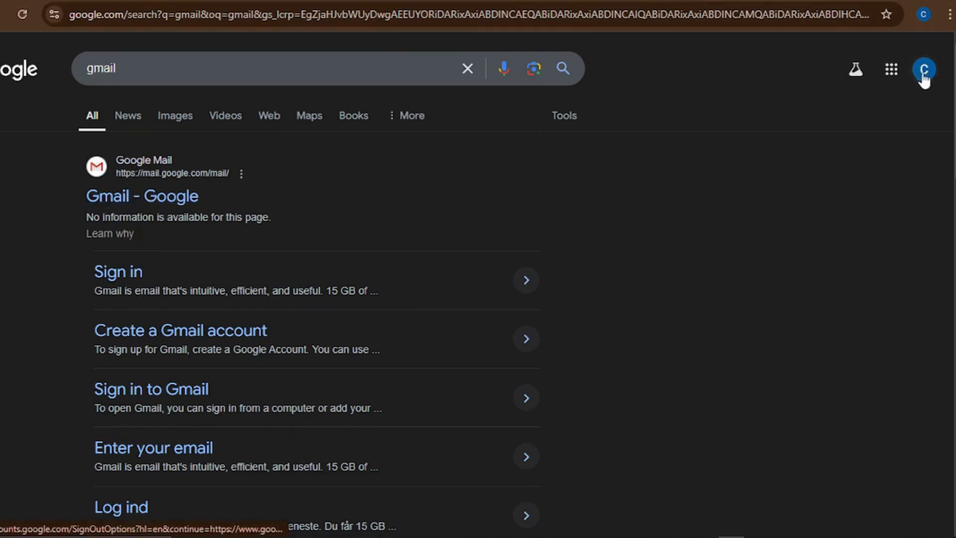
pyautogui.click(924, 69)
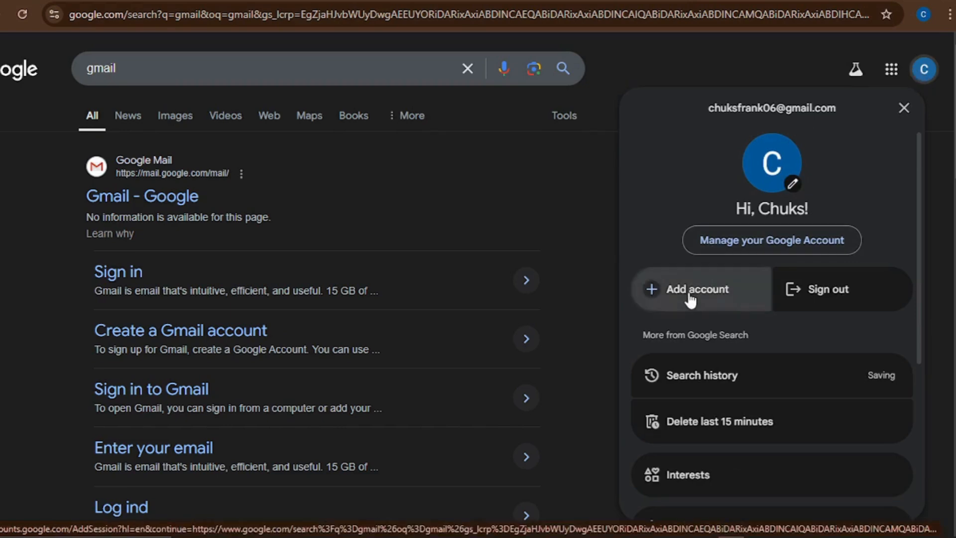
pyautogui.click(697, 288)
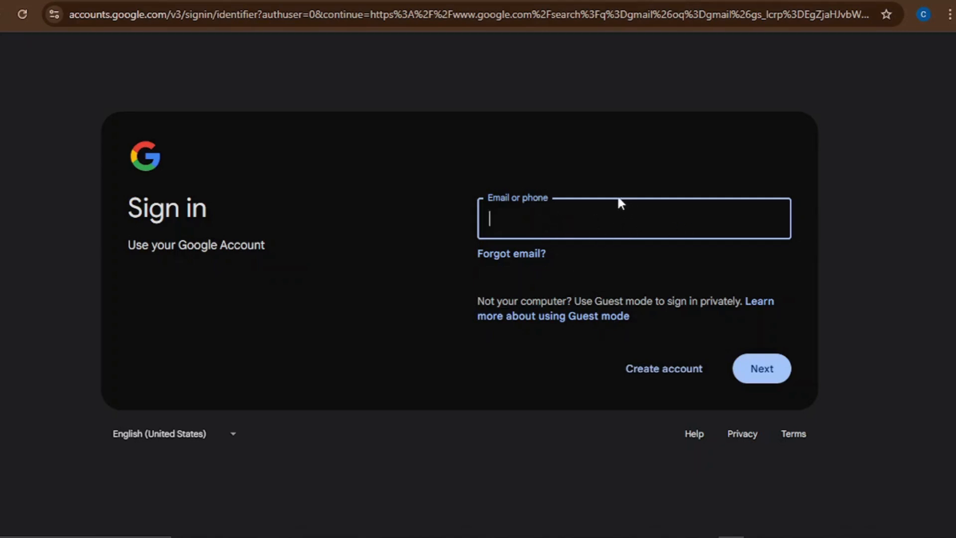
pyautogui.moveTo(673, 382)
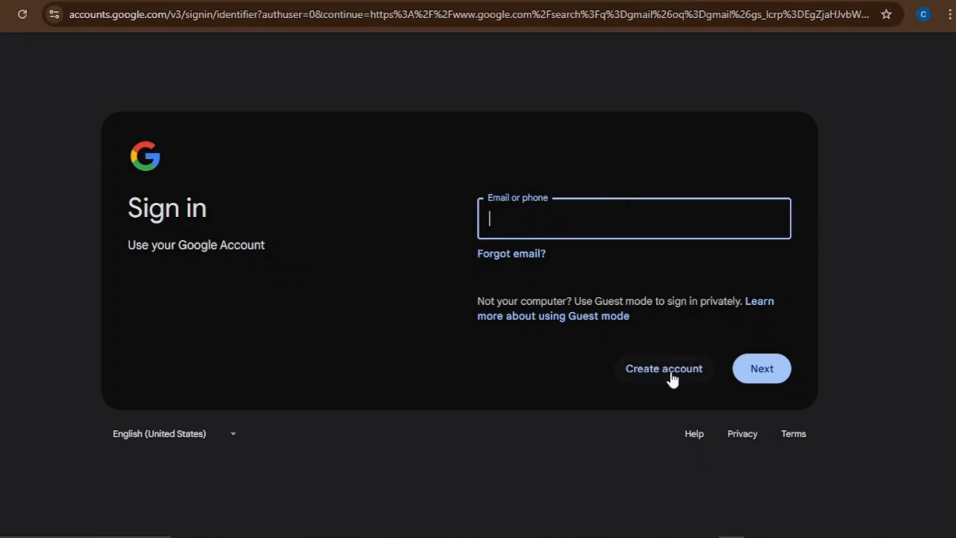
# Reveal the Create account options: personal use, a child, or work or business
pyautogui.click(664, 368)
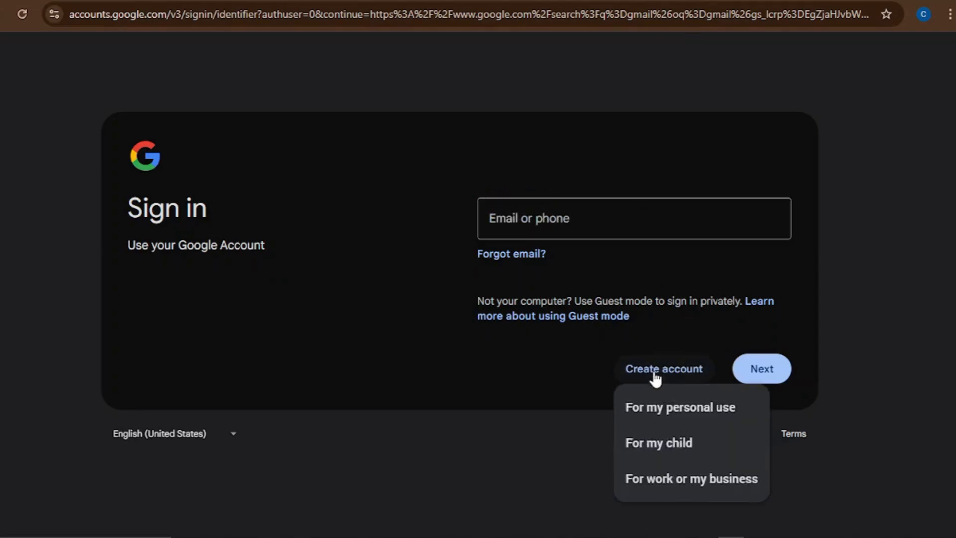
pyautogui.moveTo(693, 443)
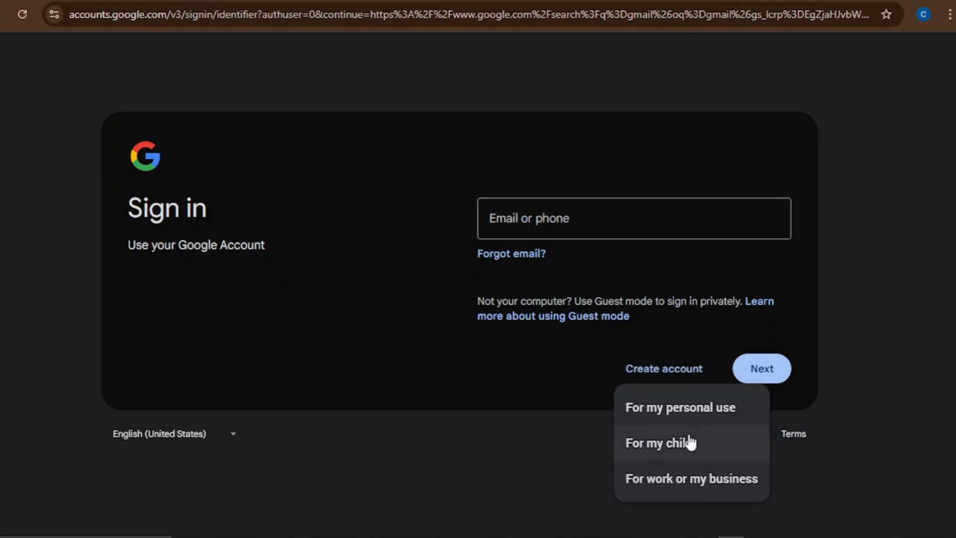
pyautogui.moveTo(689, 419)
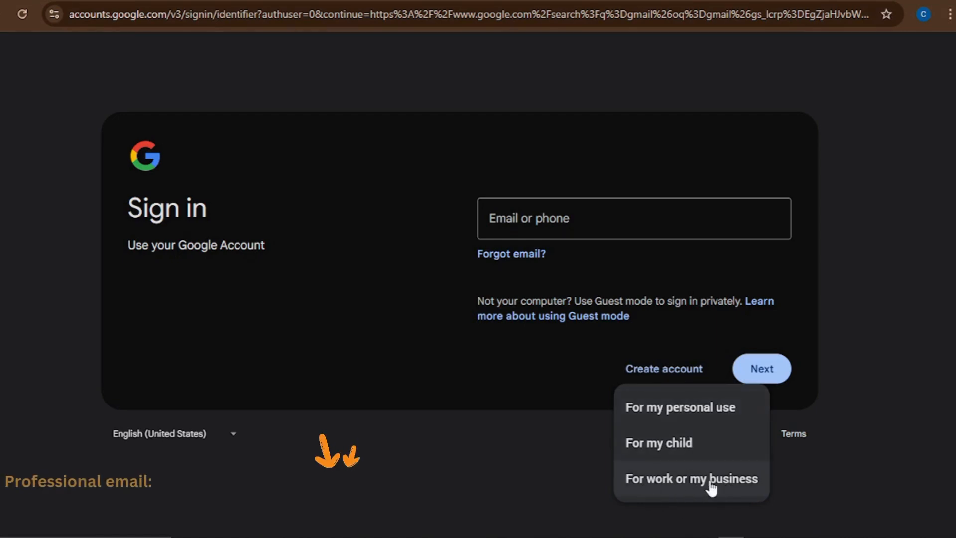
pyautogui.write('YourName@YourBusinessDomainName')
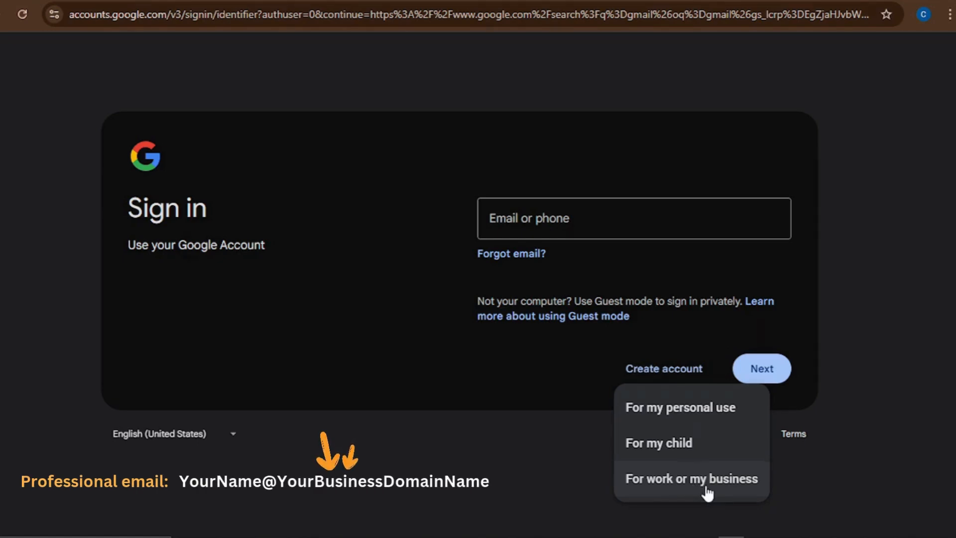
pyautogui.moveTo(700, 418)
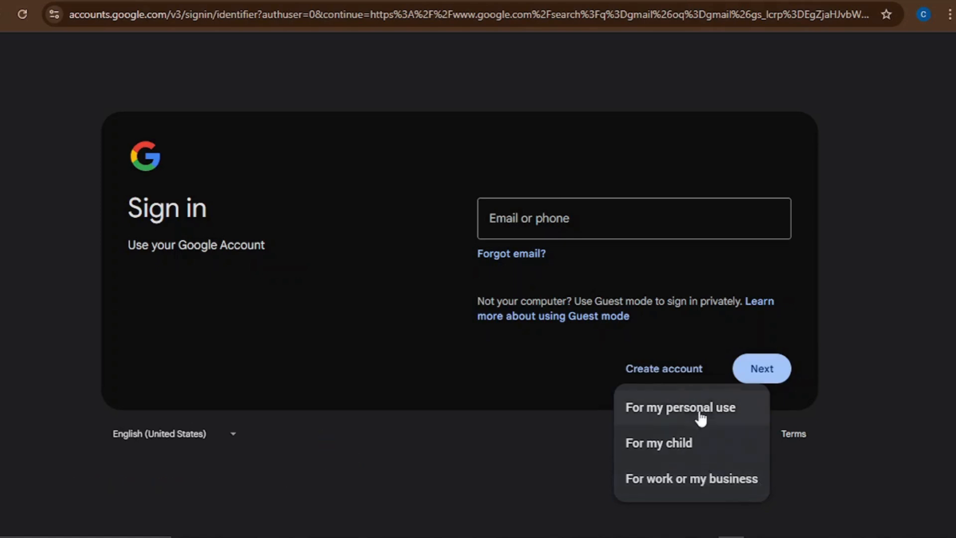
pyautogui.moveTo(686, 412)
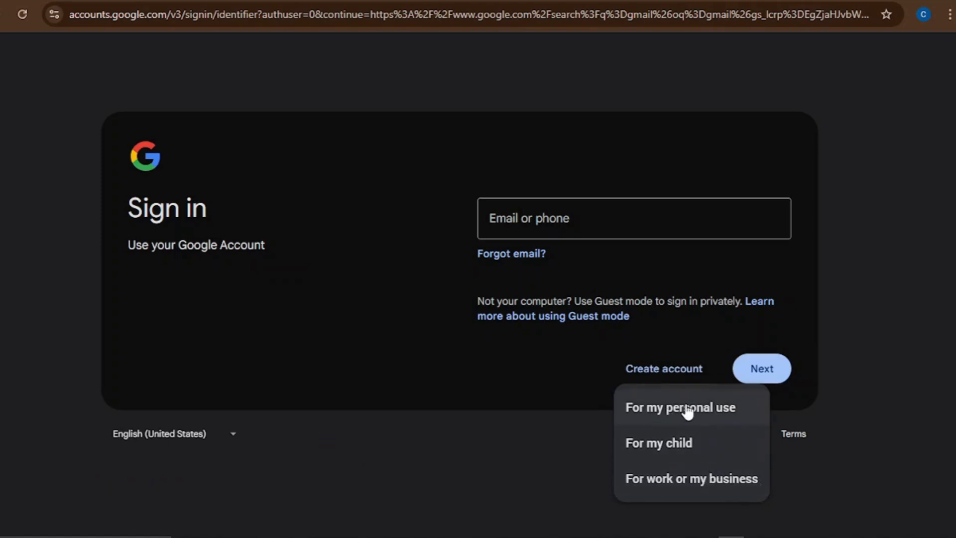
pyautogui.click(681, 407)
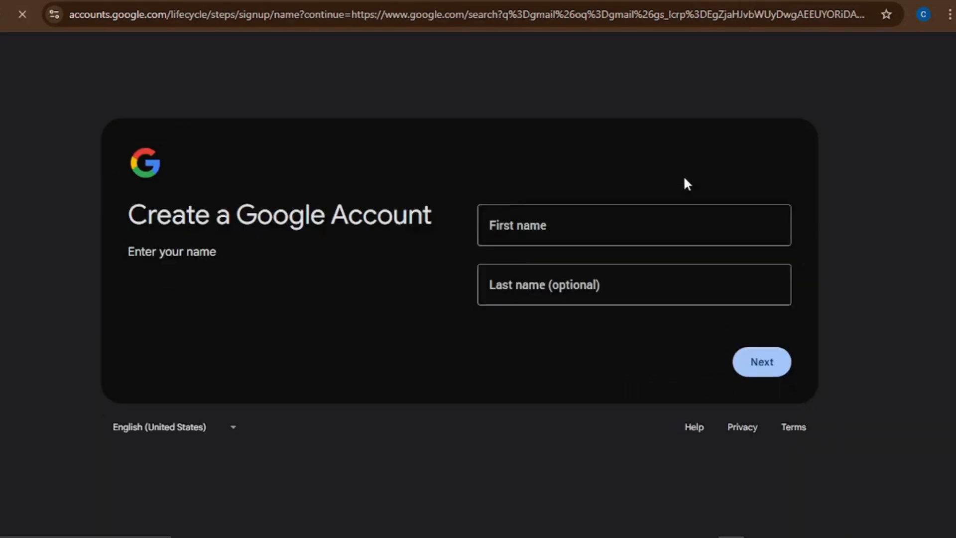
pyautogui.click(633, 225)
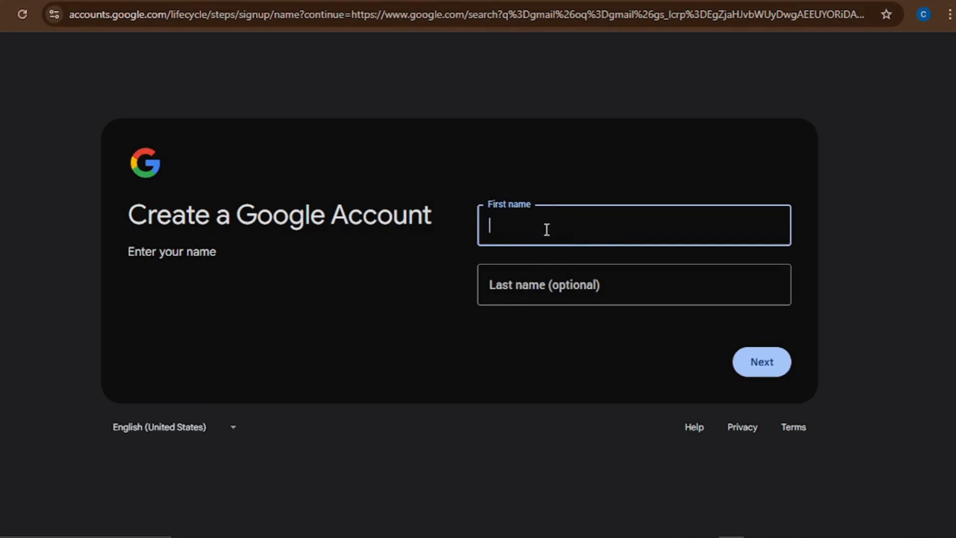
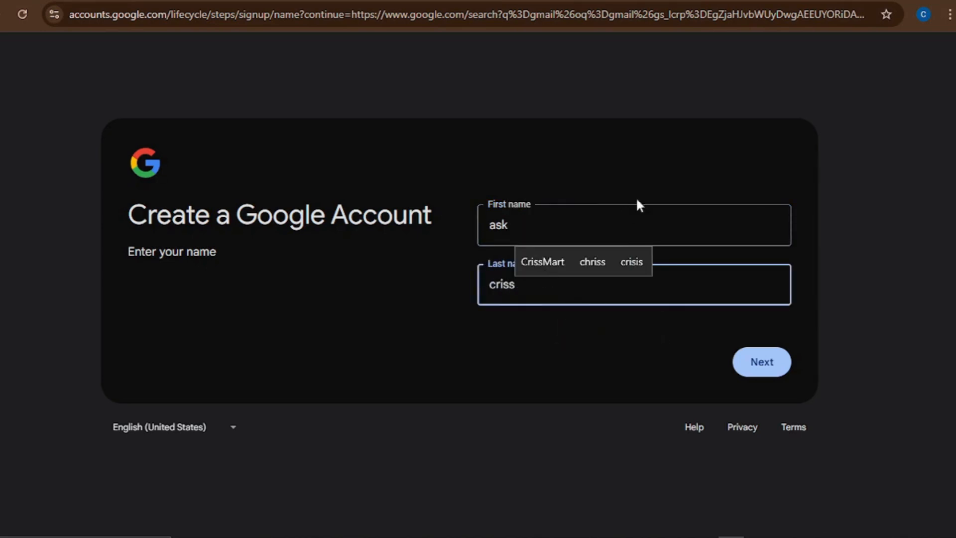
pyautogui.click(761, 361)
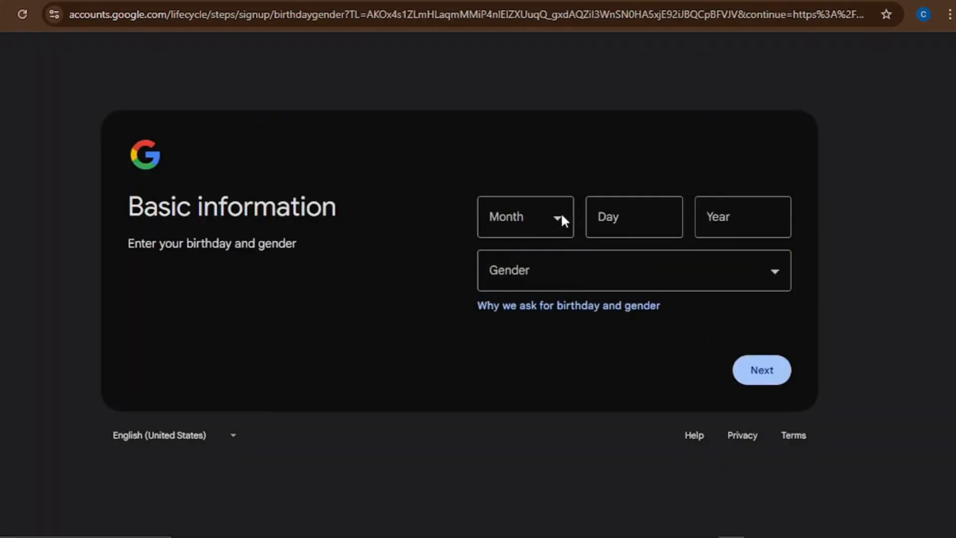
pyautogui.click(525, 217)
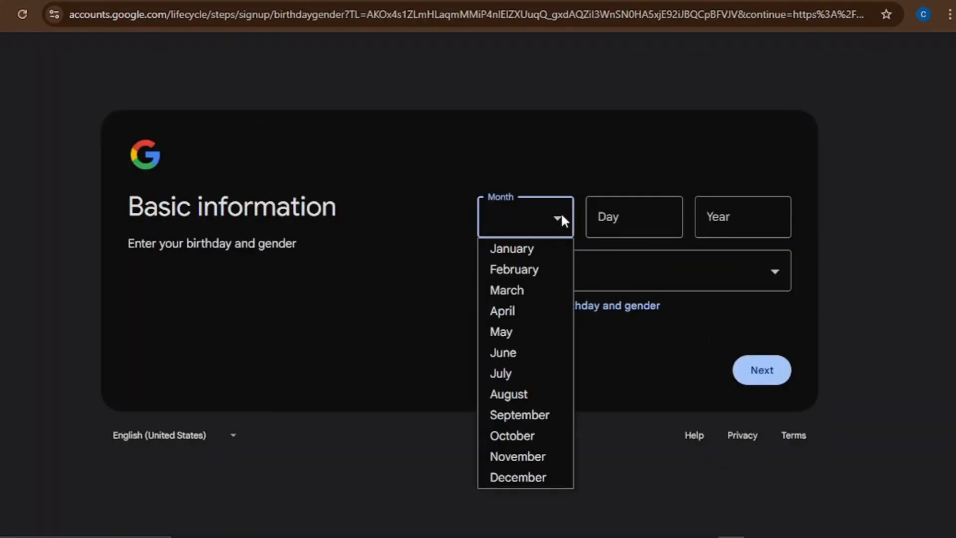
pyautogui.moveTo(549, 423)
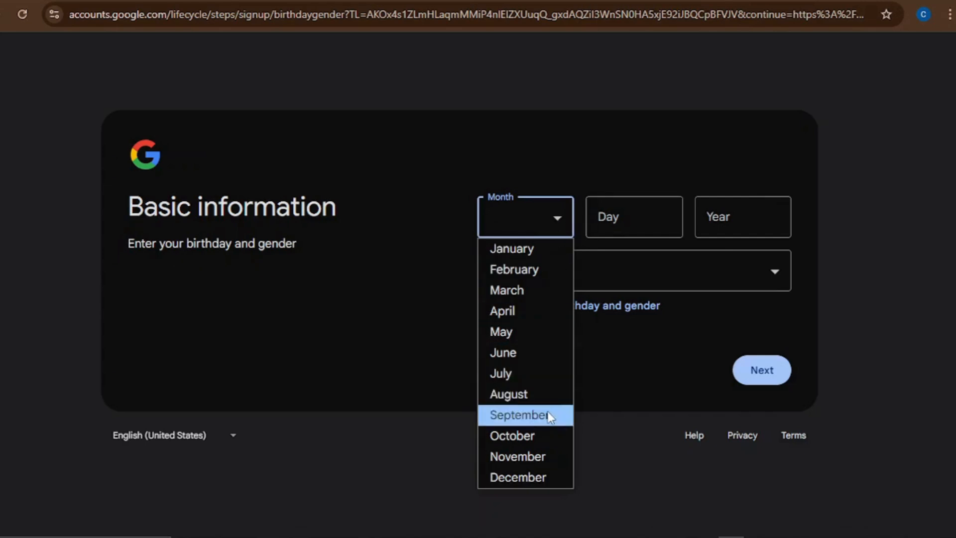
pyautogui.click(518, 414)
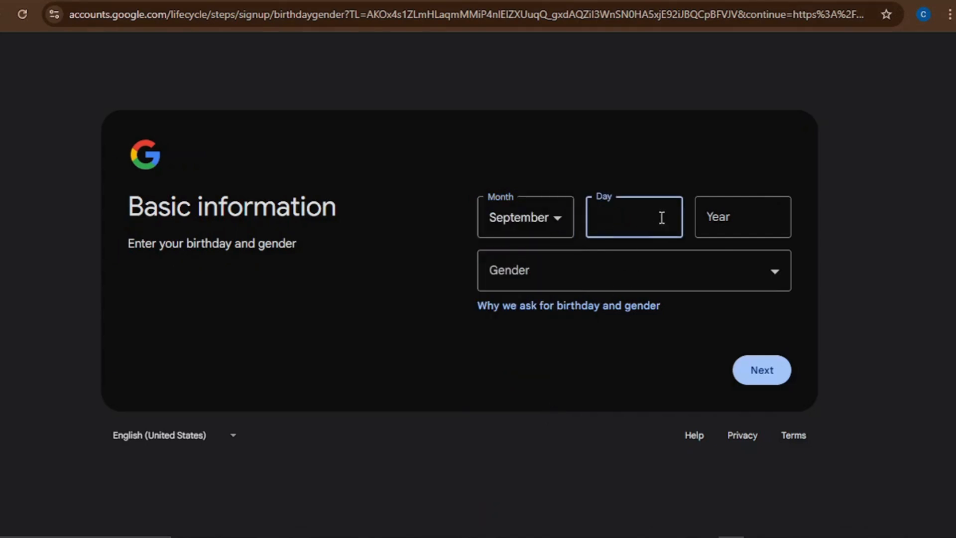
pyautogui.write('29')
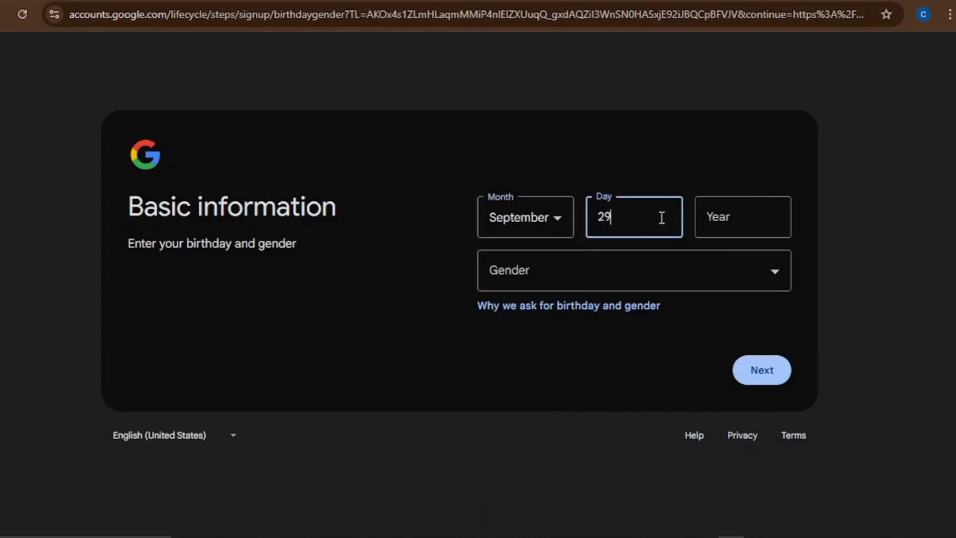
pyautogui.click(742, 217)
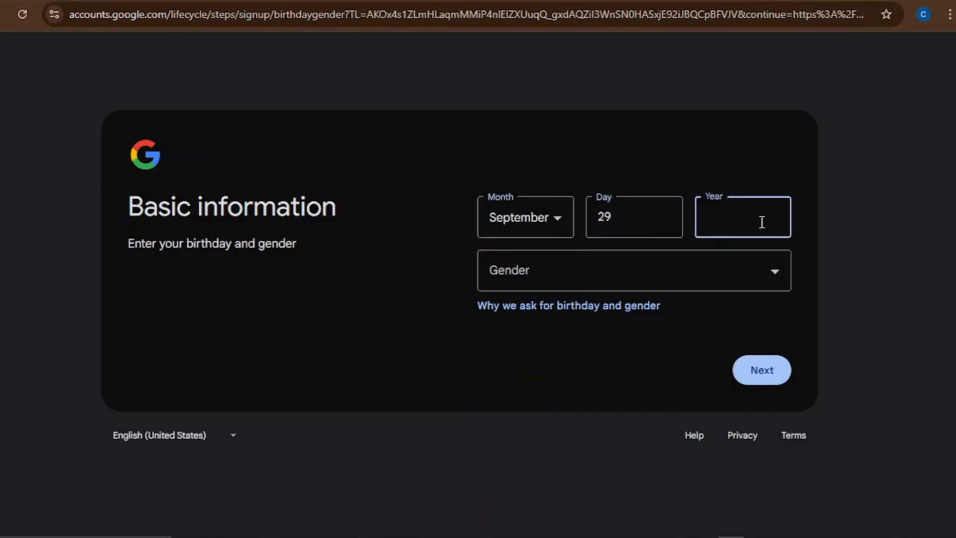
pyautogui.write('2000')
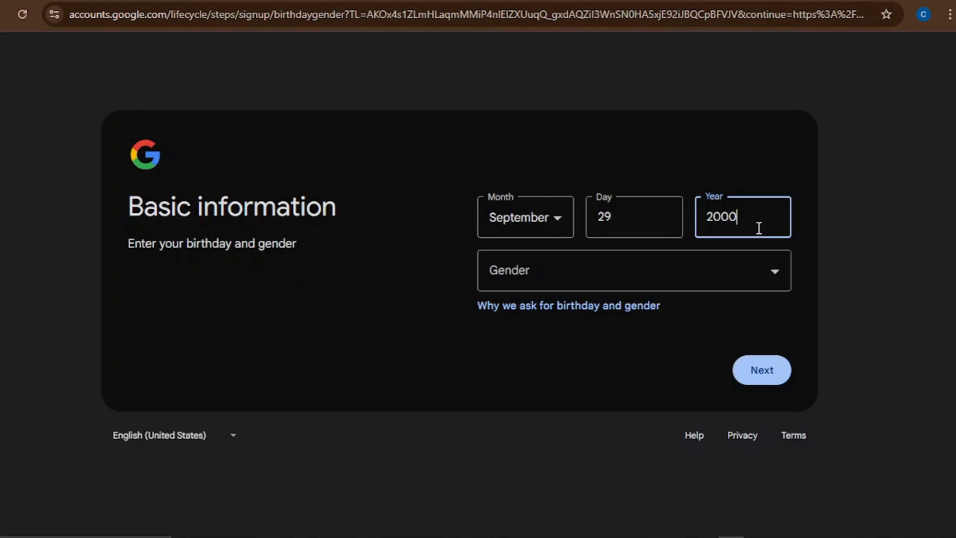
pyautogui.click(633, 270)
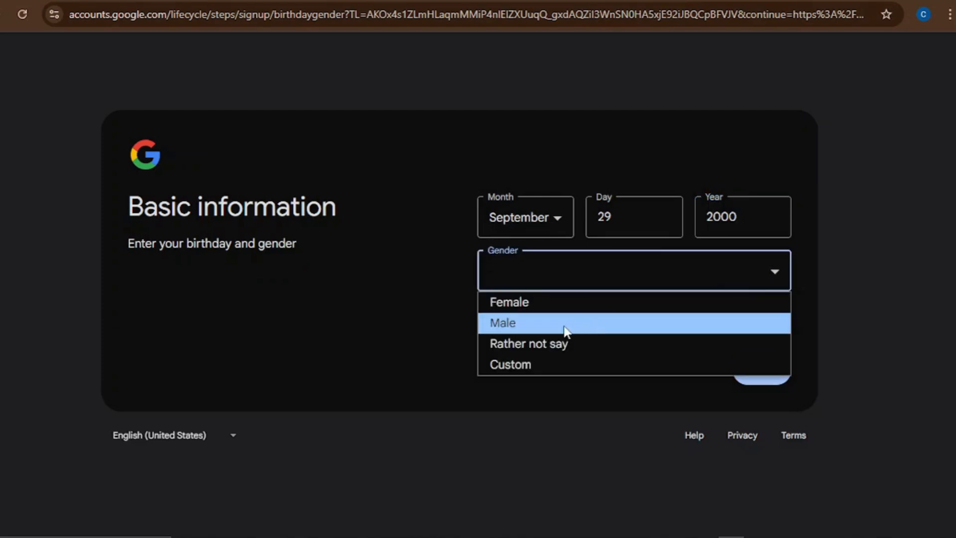
pyautogui.moveTo(530, 308)
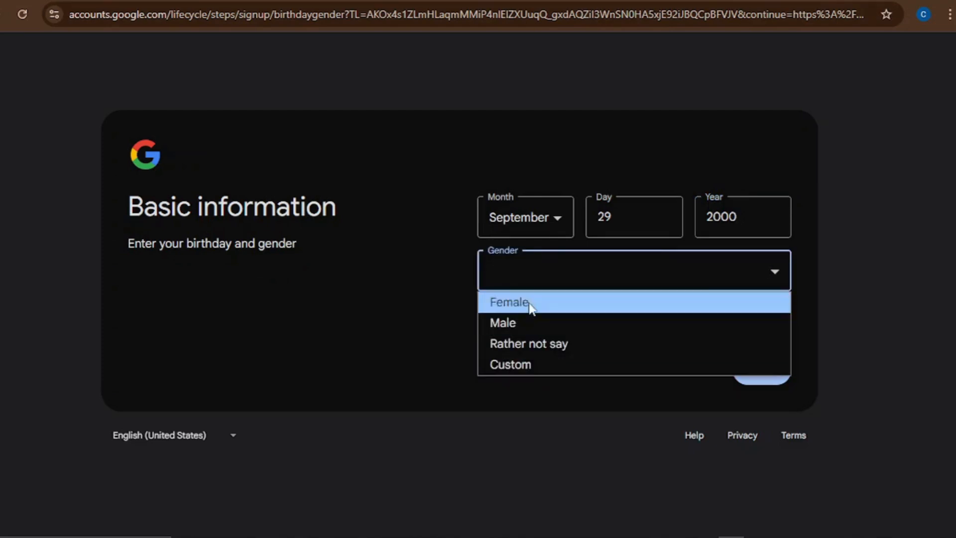
pyautogui.click(502, 323)
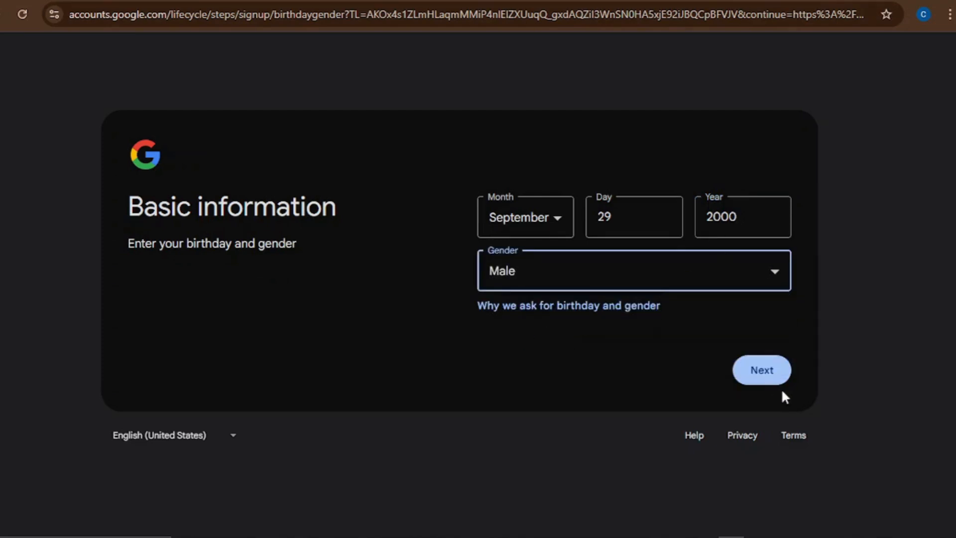
pyautogui.click(761, 369)
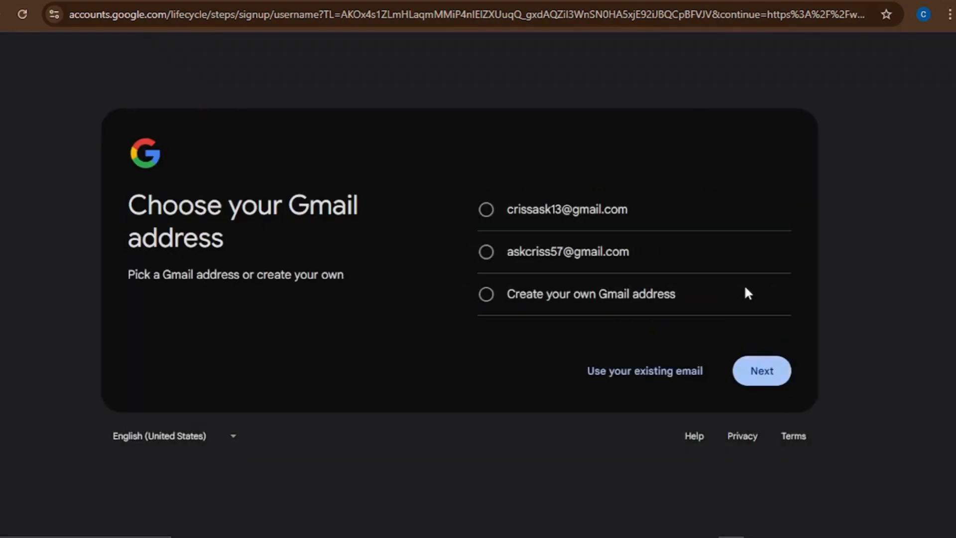
pyautogui.moveTo(490, 205)
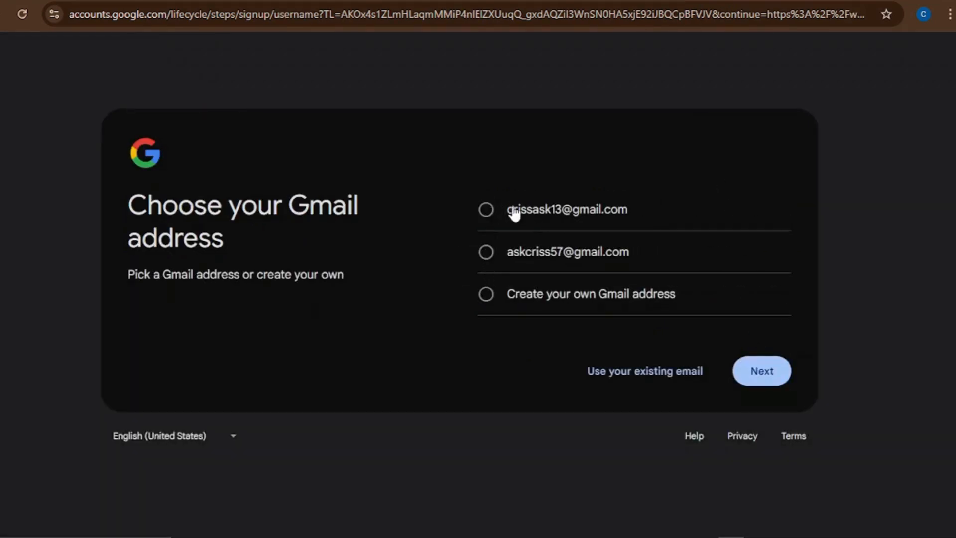
pyautogui.moveTo(557, 201)
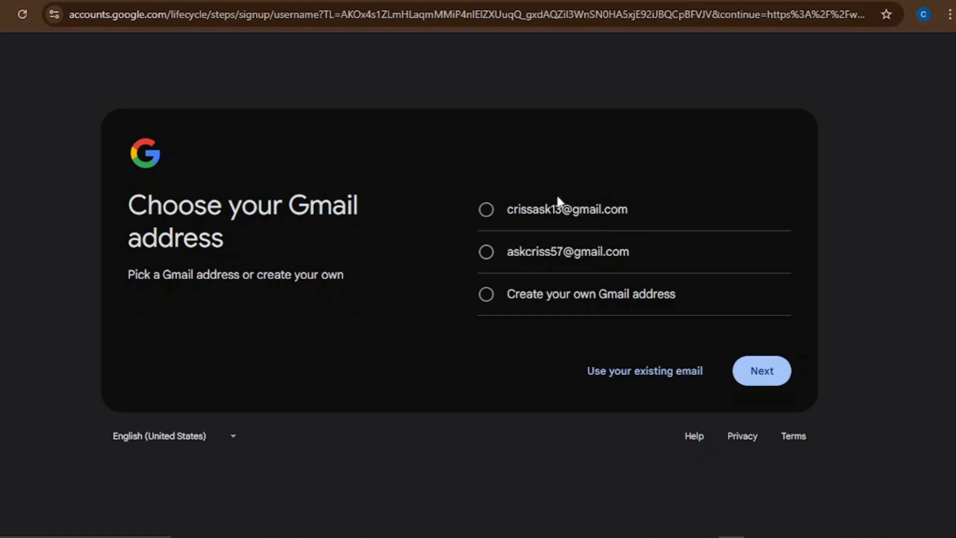
pyautogui.moveTo(509, 226)
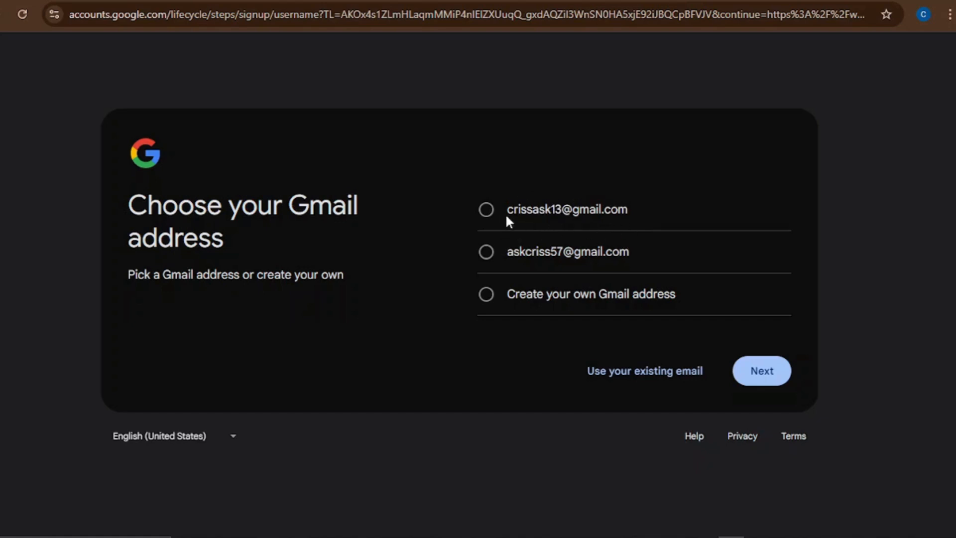
pyautogui.moveTo(532, 267)
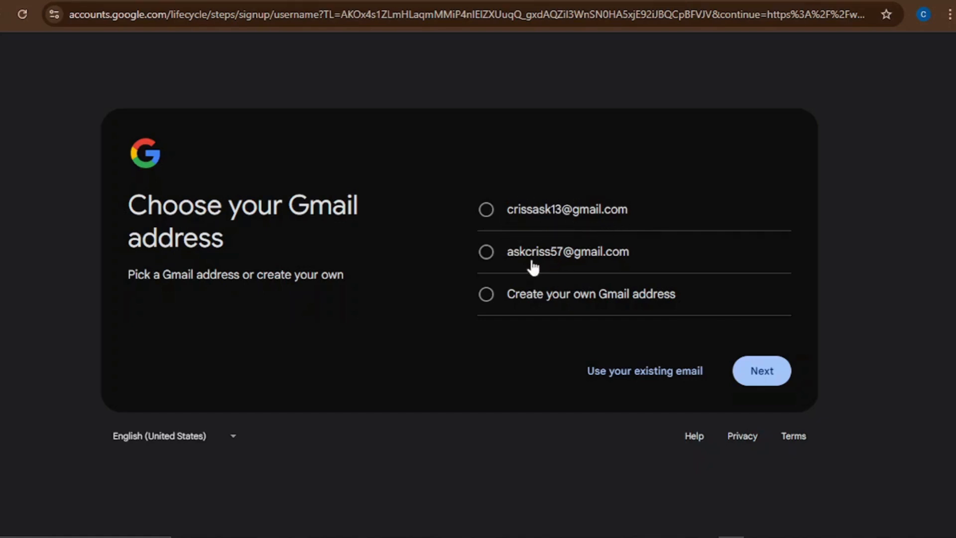
pyautogui.moveTo(498, 294)
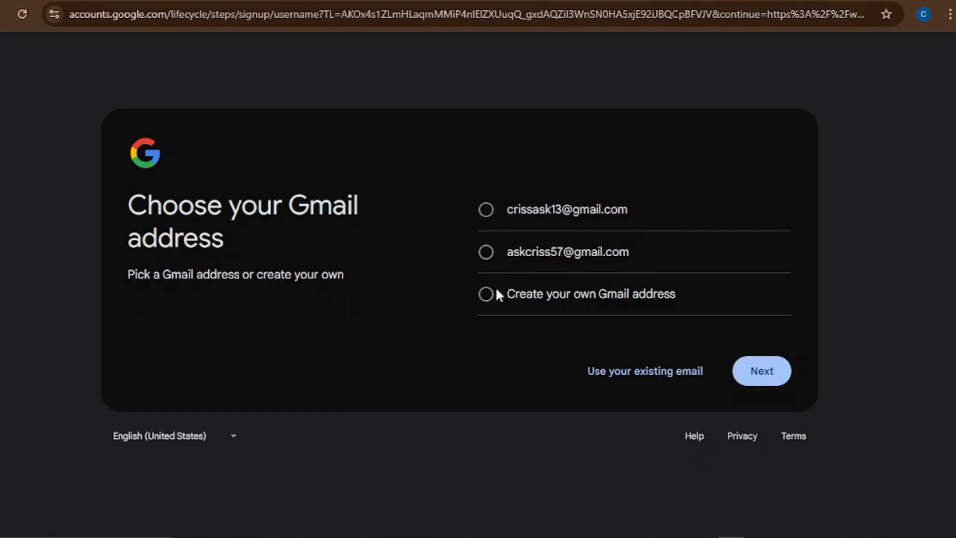
pyautogui.click(486, 293)
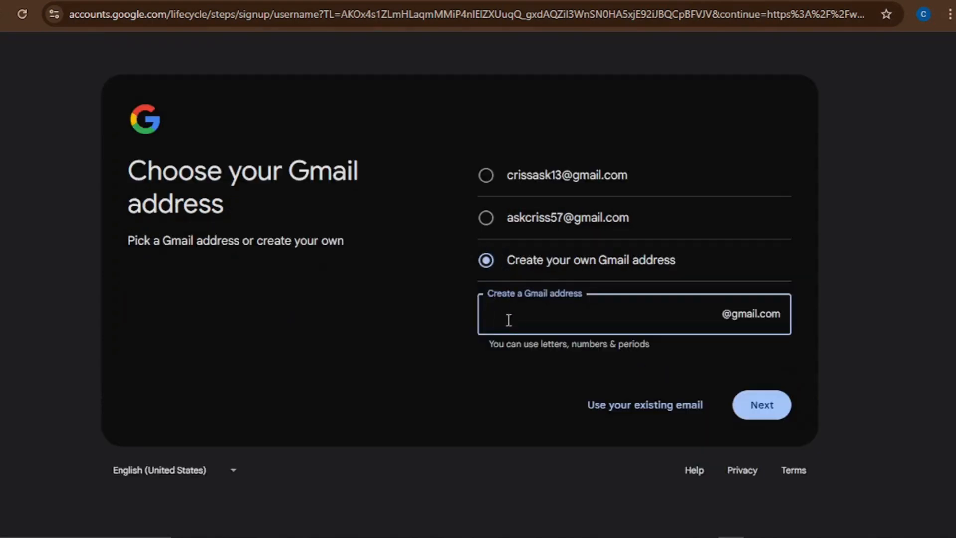
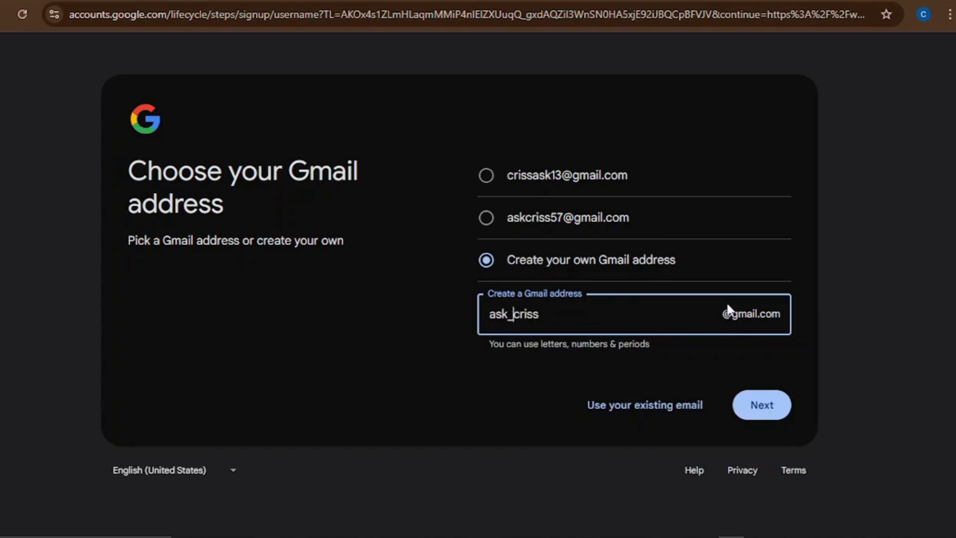
pyautogui.moveTo(763, 417)
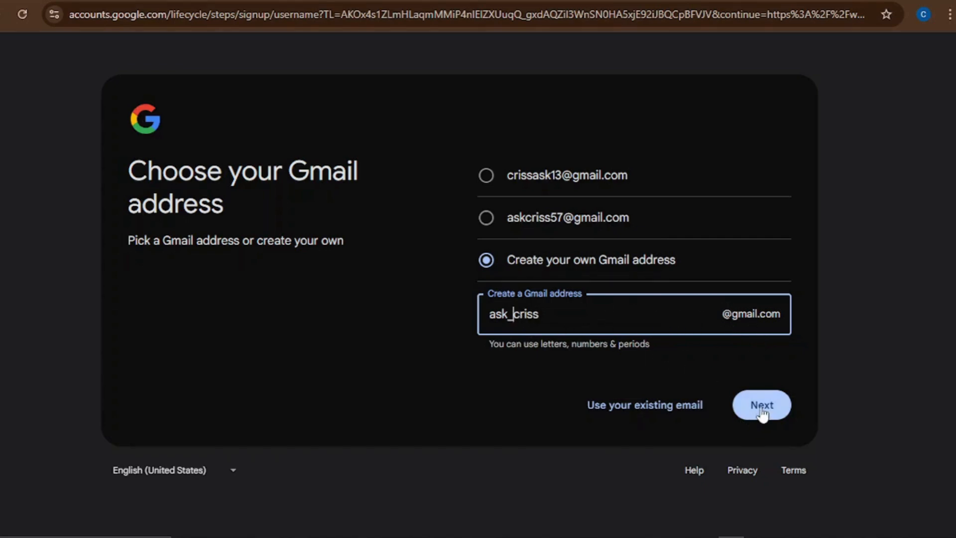
pyautogui.click(761, 404)
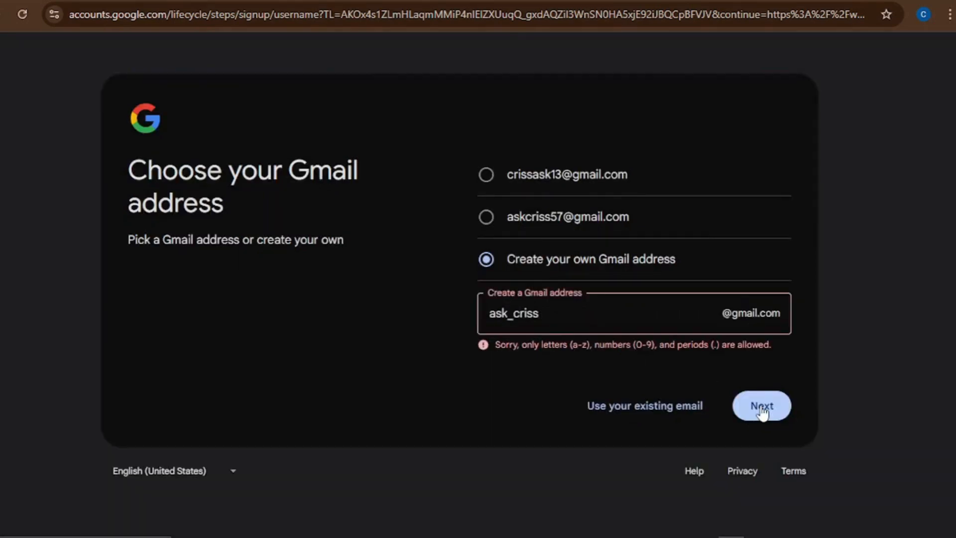
pyautogui.moveTo(561, 360)
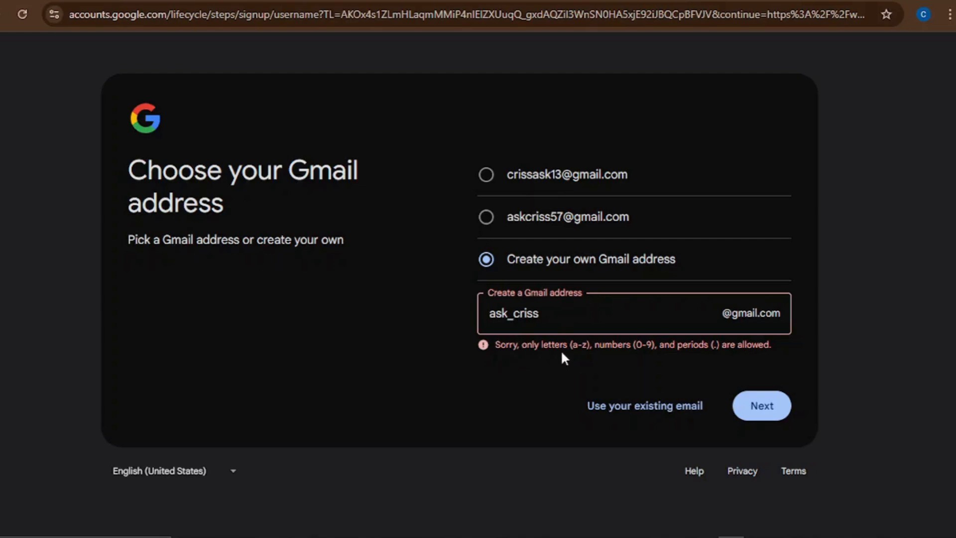
pyautogui.moveTo(651, 353)
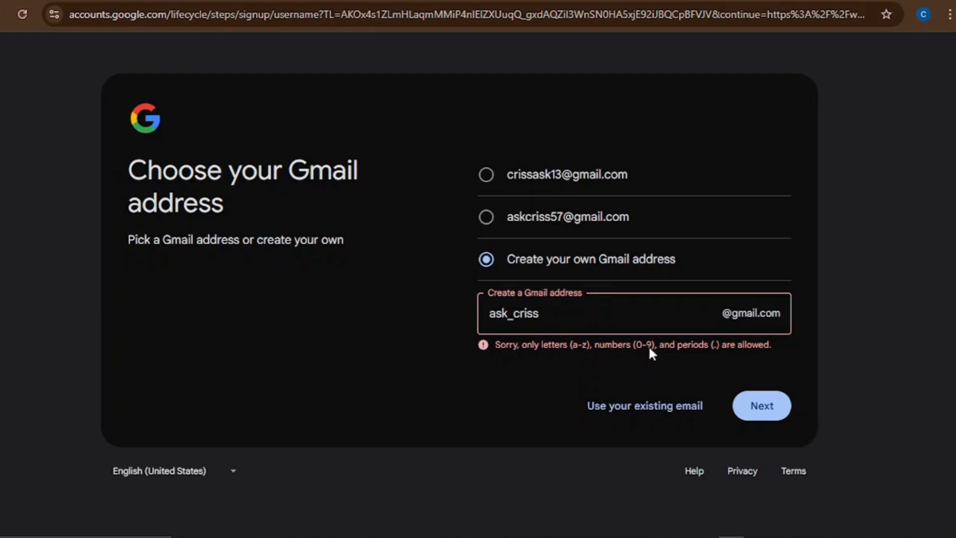
pyautogui.moveTo(720, 357)
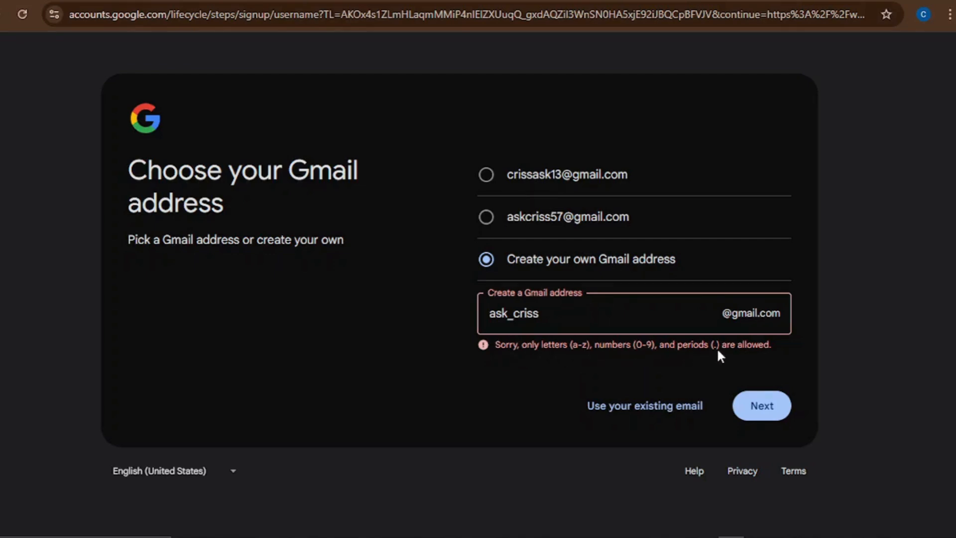
pyautogui.moveTo(770, 363)
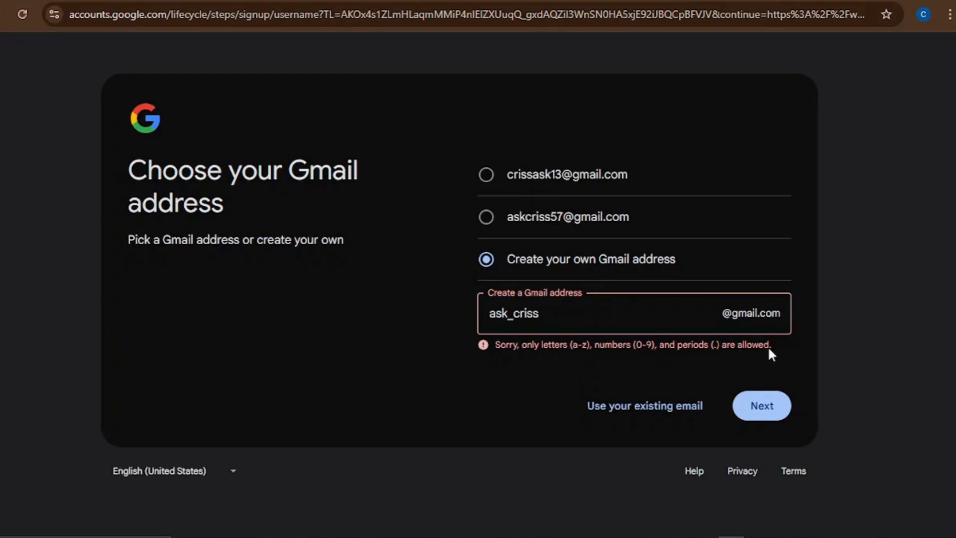
pyautogui.moveTo(587, 356)
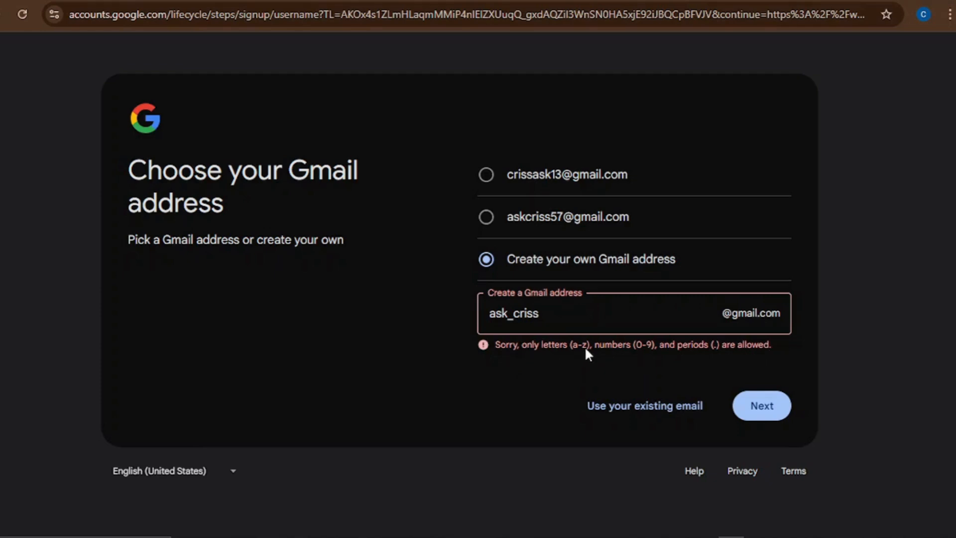
pyautogui.click(516, 313)
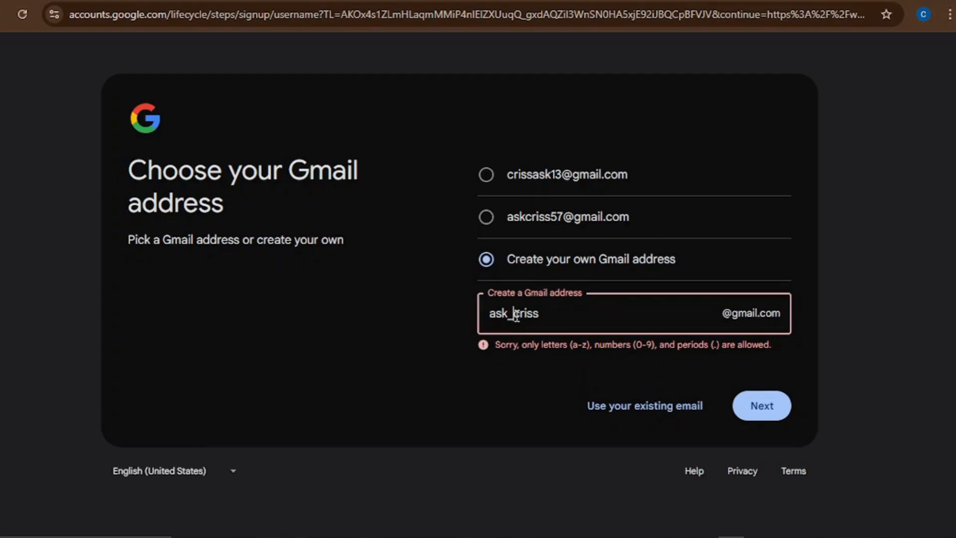
pyautogui.press('Backspace')
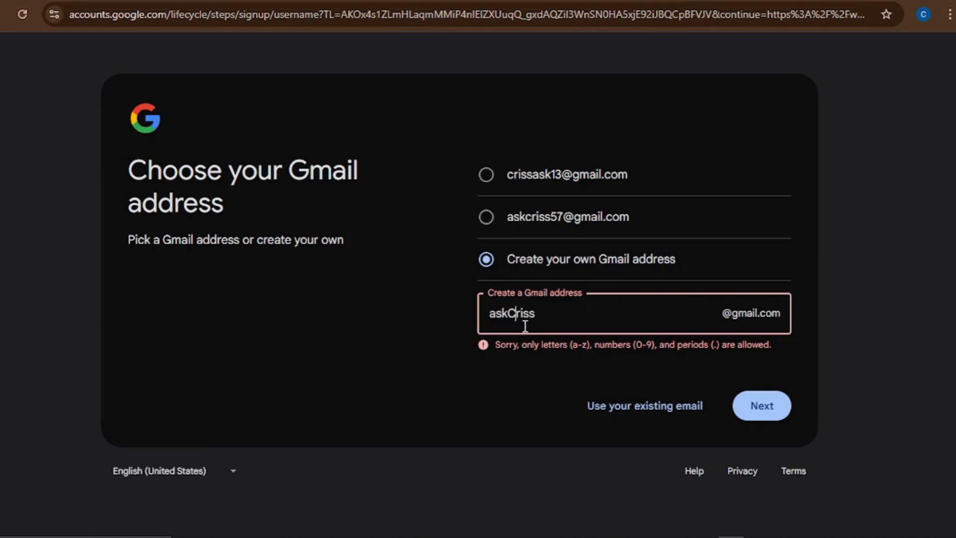
pyautogui.click(761, 405)
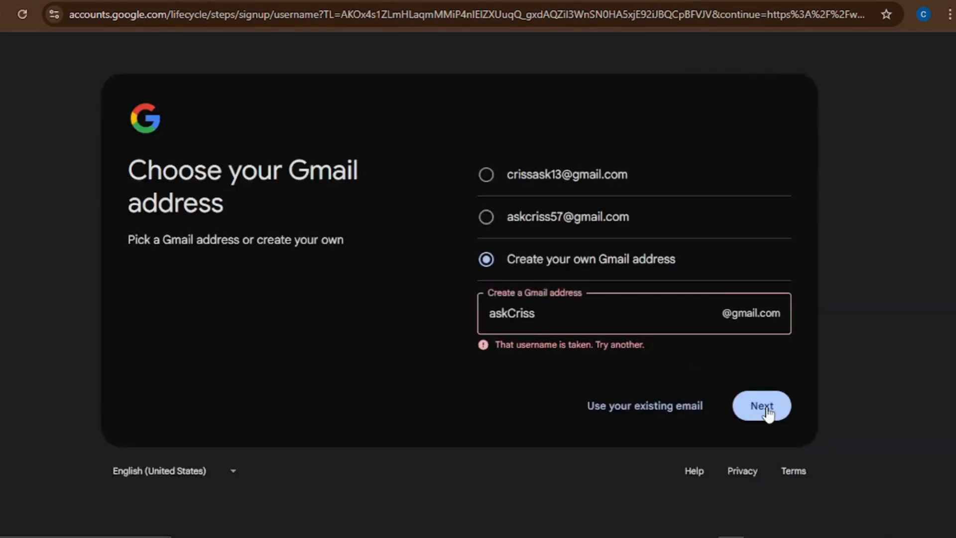
pyautogui.moveTo(509, 360)
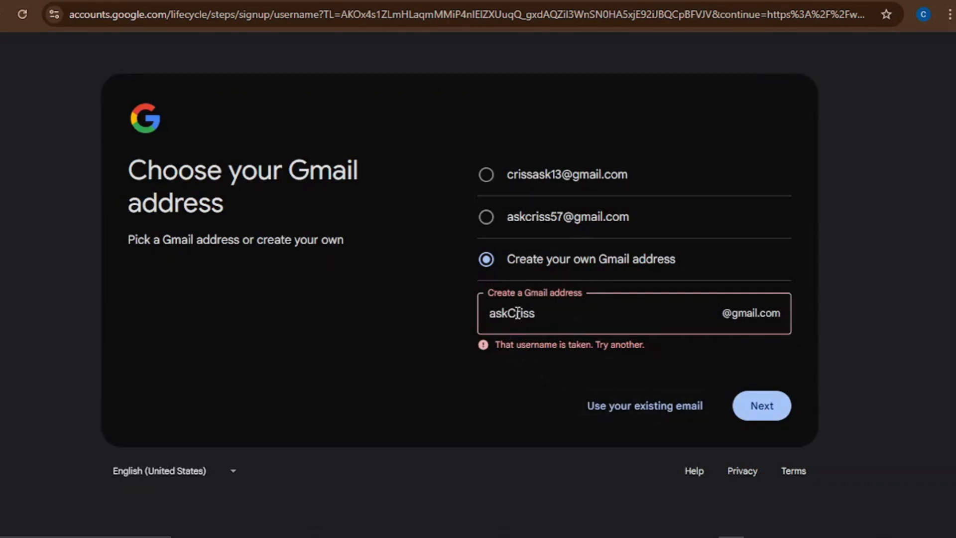
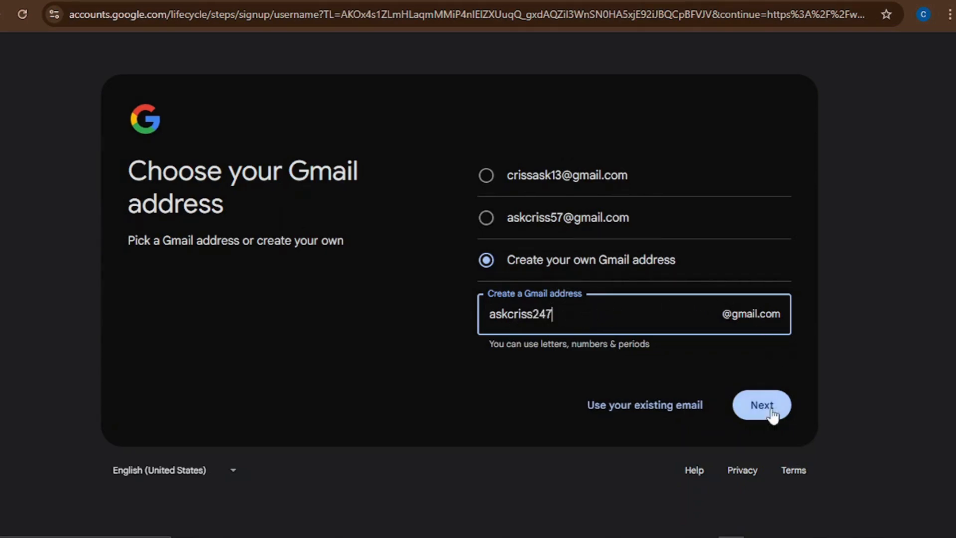
pyautogui.click(761, 404)
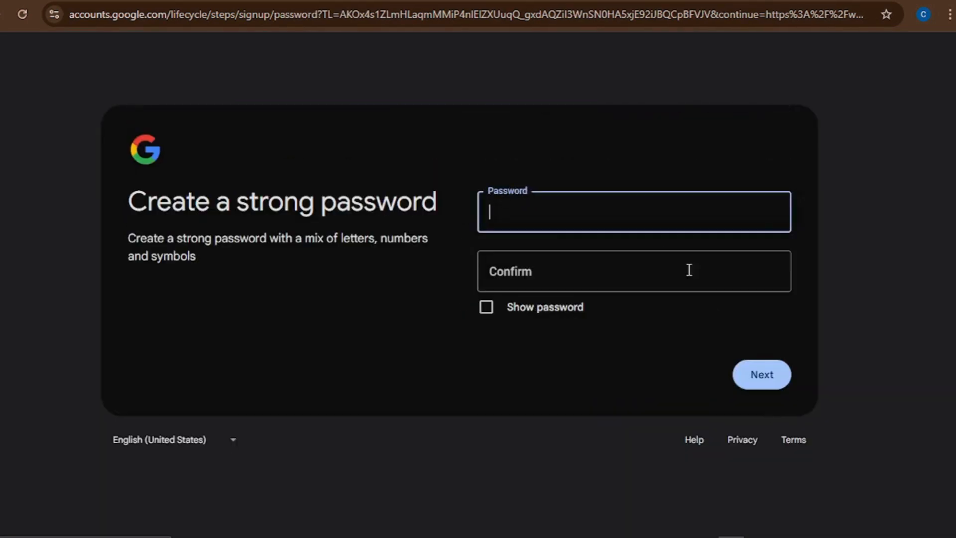
pyautogui.moveTo(521, 205)
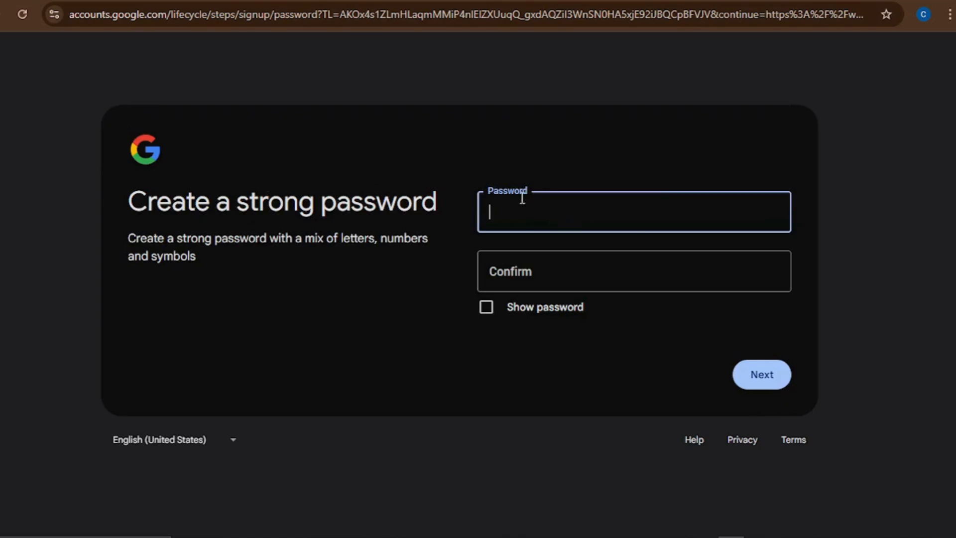
pyautogui.moveTo(591, 208)
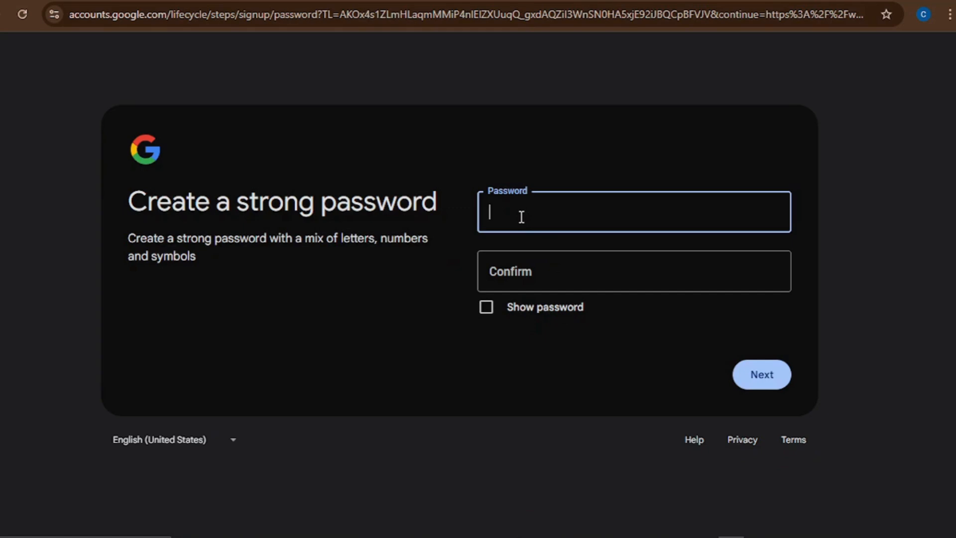
# Enter and confirm a password and continue to phone verification
pyautogui.write('••')
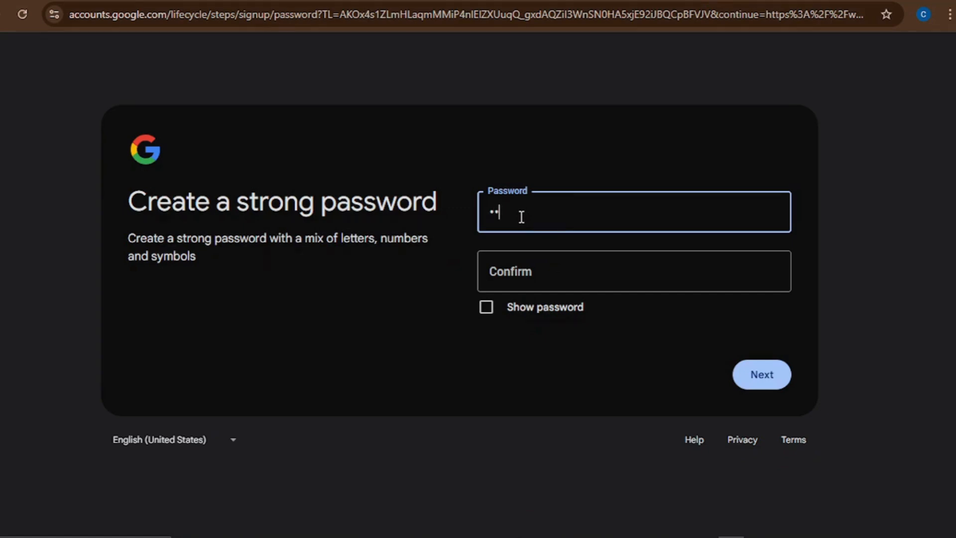
pyautogui.write('a')
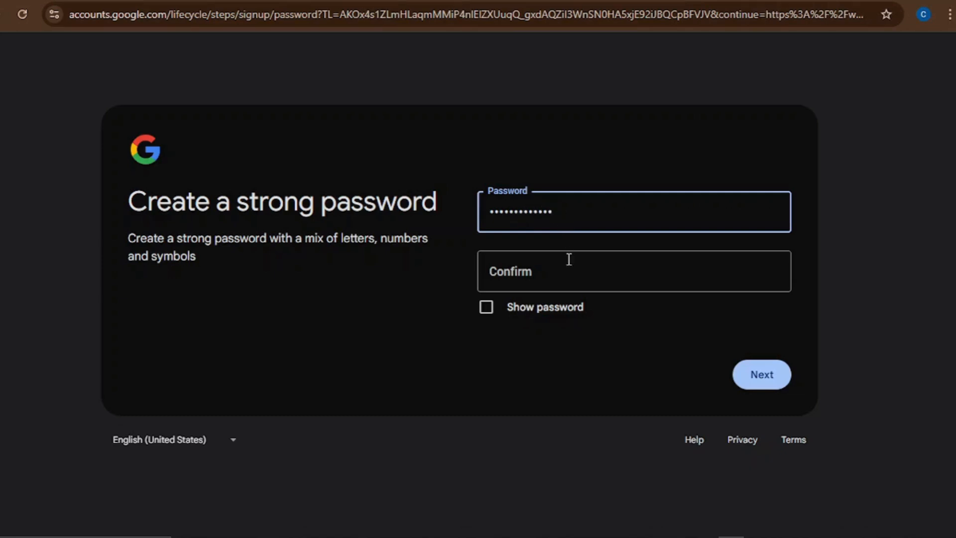
pyautogui.click(633, 270)
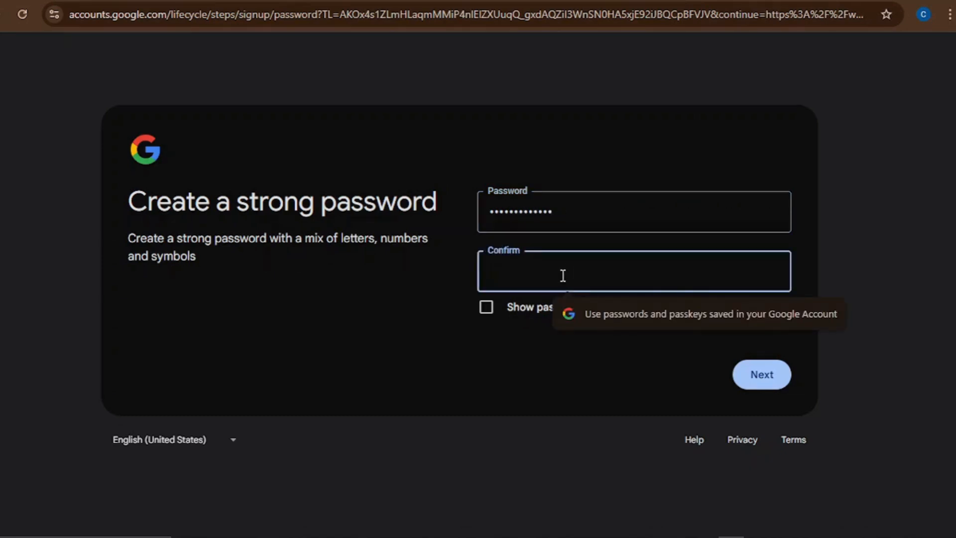
pyautogui.write('••••')
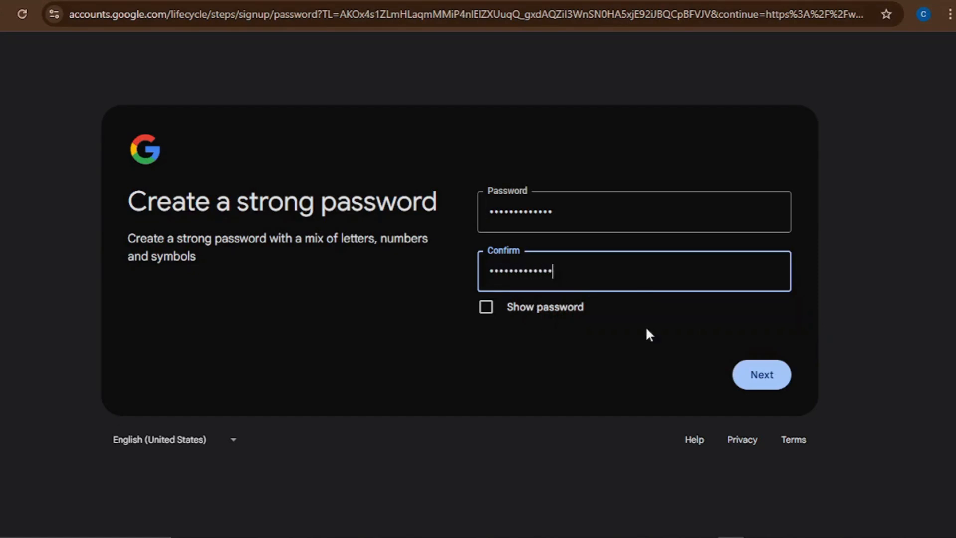
pyautogui.click(761, 374)
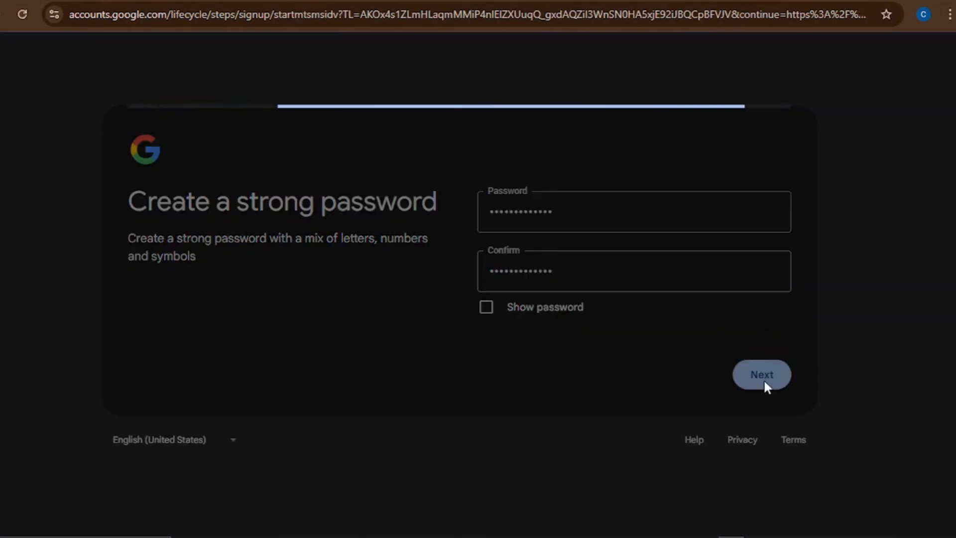
pyautogui.click(761, 374)
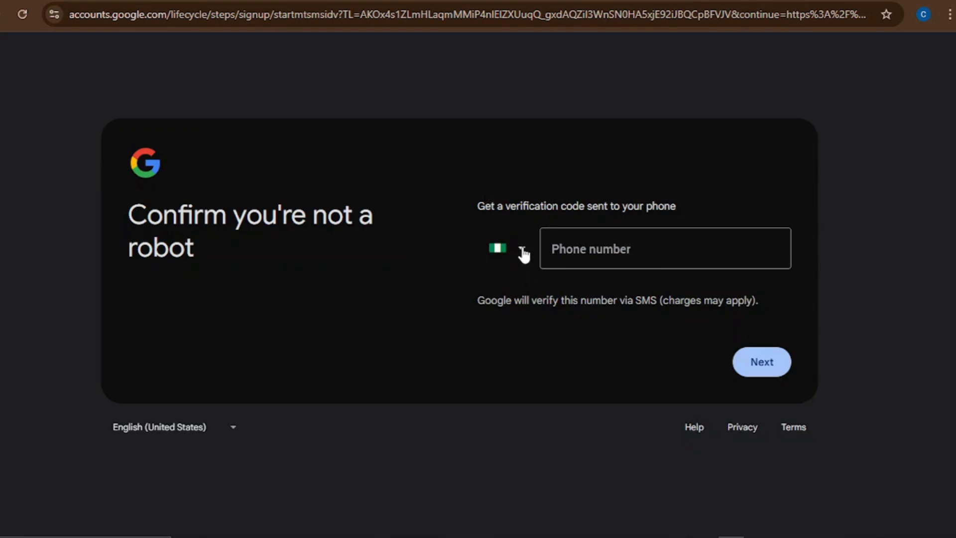
# Choose the Philippines (+63) as the verification phone country
pyautogui.click(507, 249)
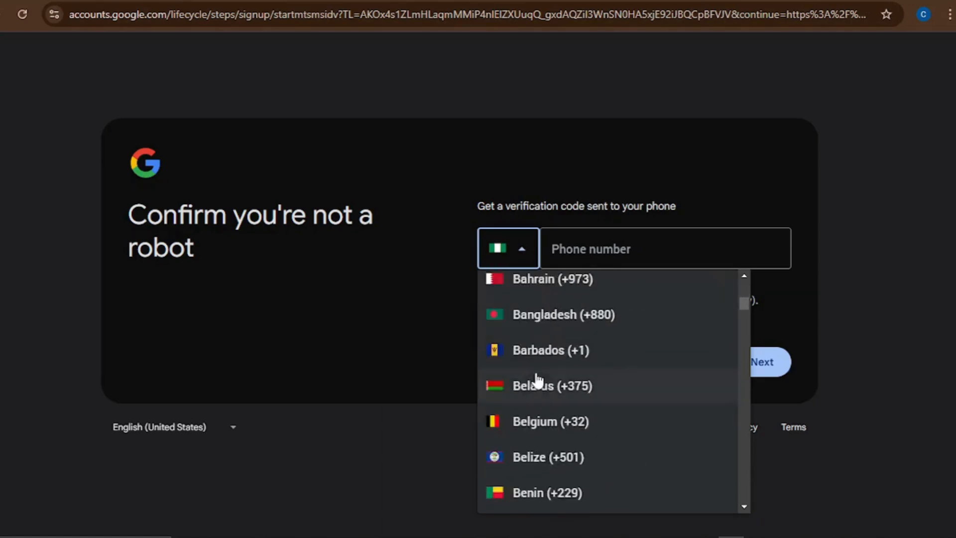
pyautogui.scroll(-3)
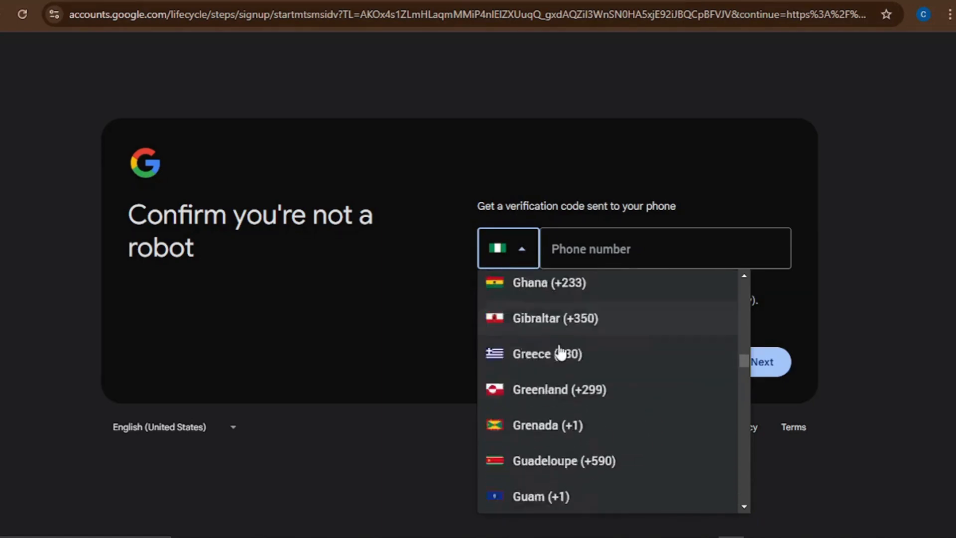
pyautogui.scroll(-3)
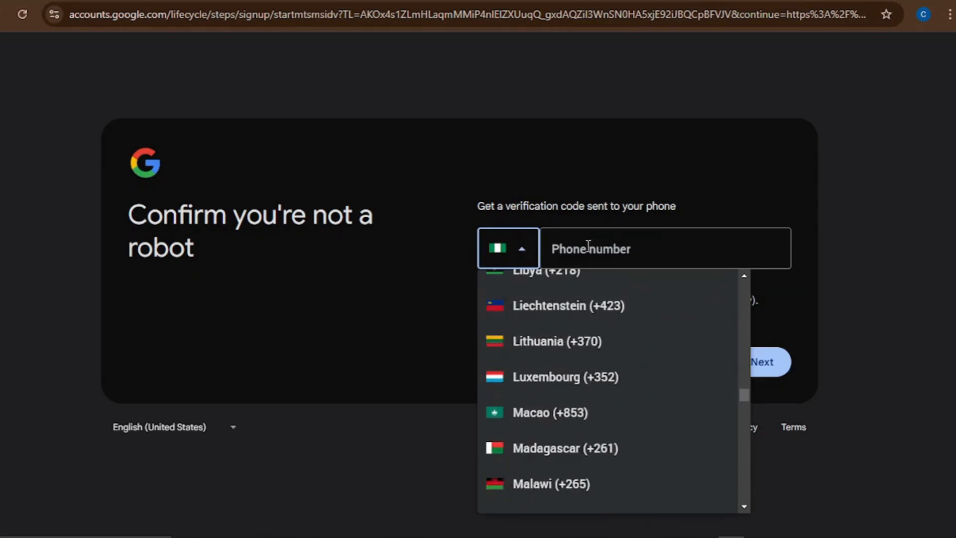
pyautogui.scroll(-3)
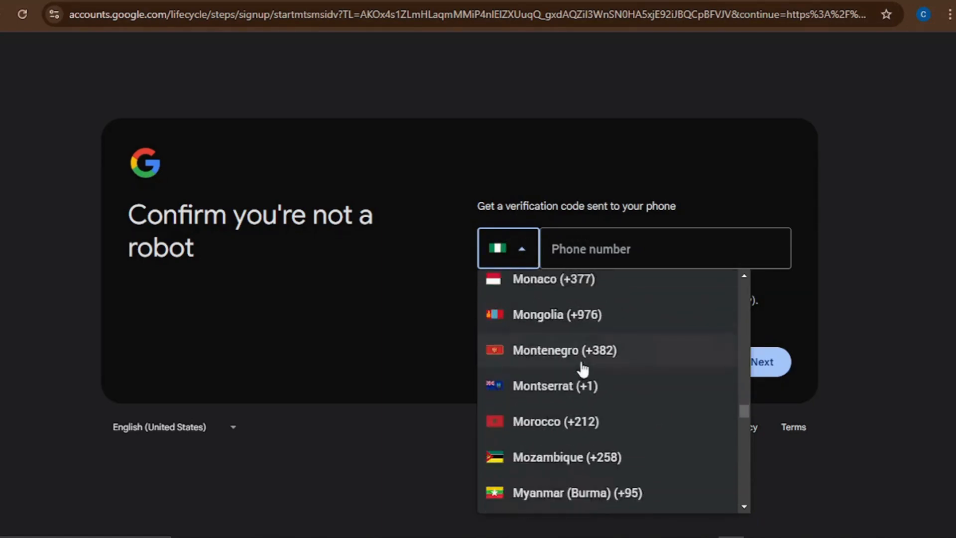
pyautogui.scroll(-3)
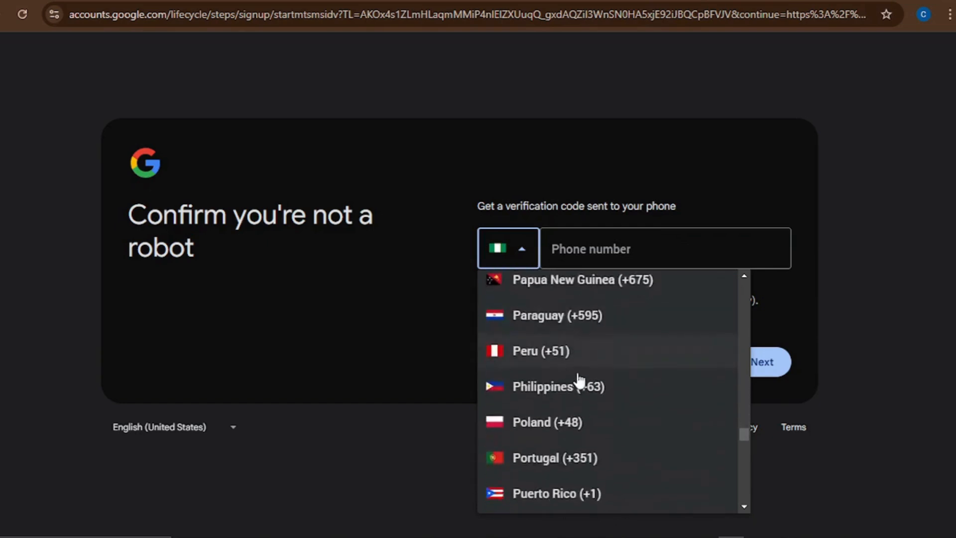
pyautogui.scroll(-3)
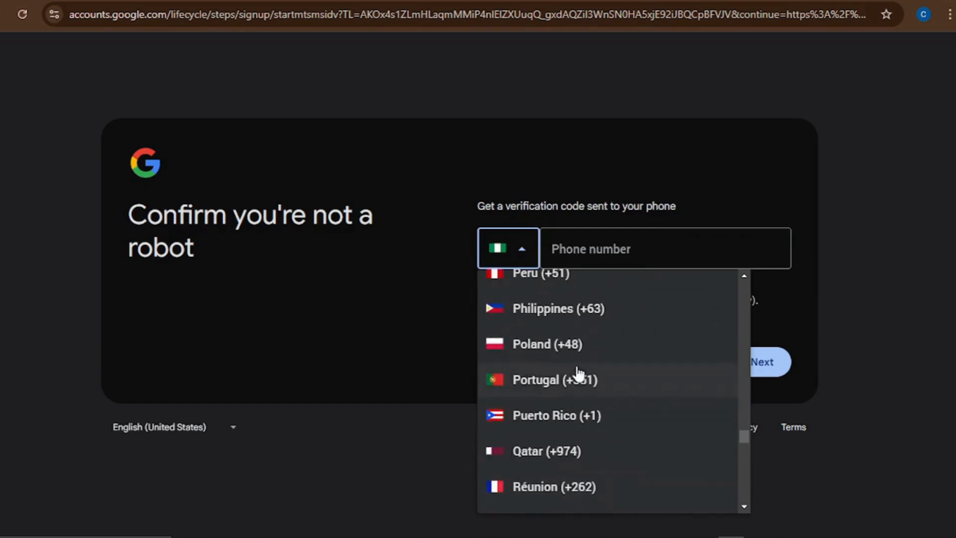
pyautogui.click(557, 309)
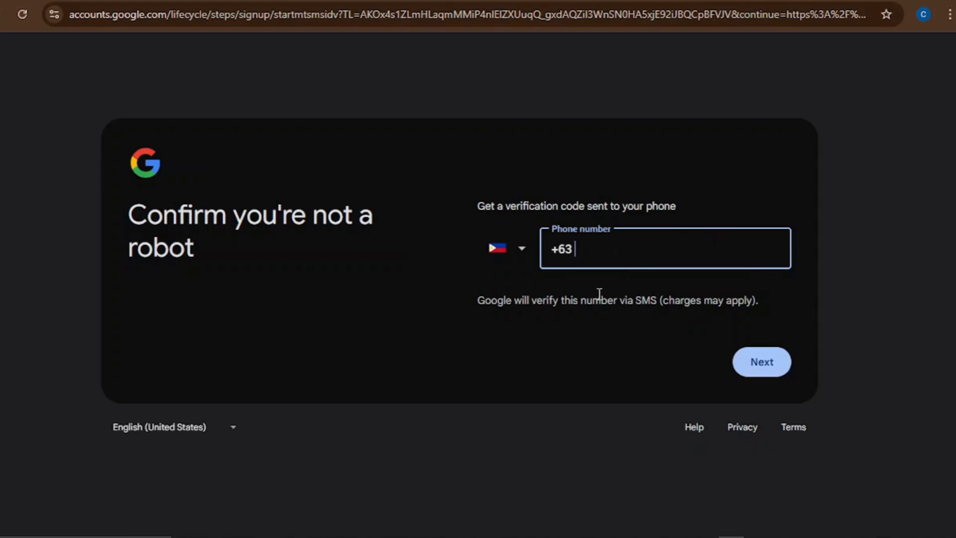
pyautogui.doubleClick(646, 301)
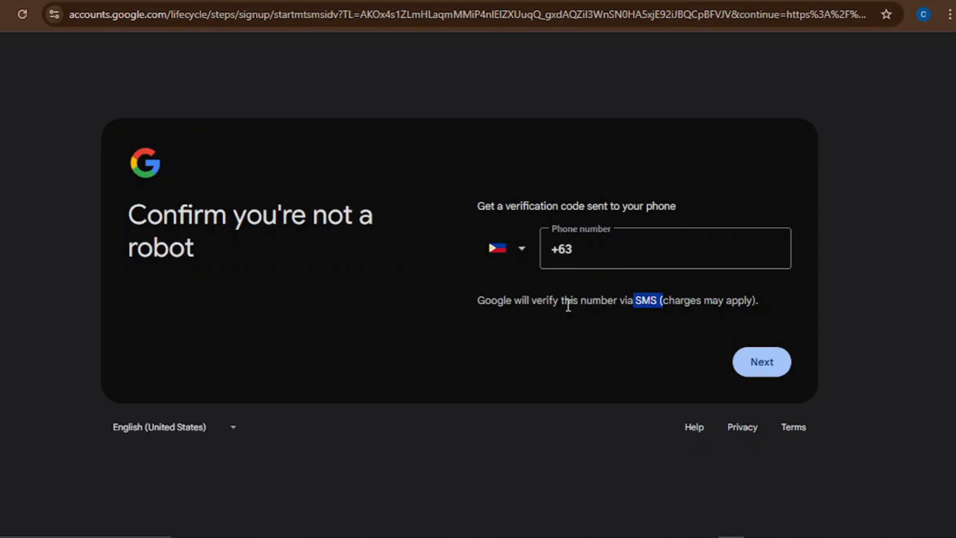
pyautogui.moveTo(403, 293)
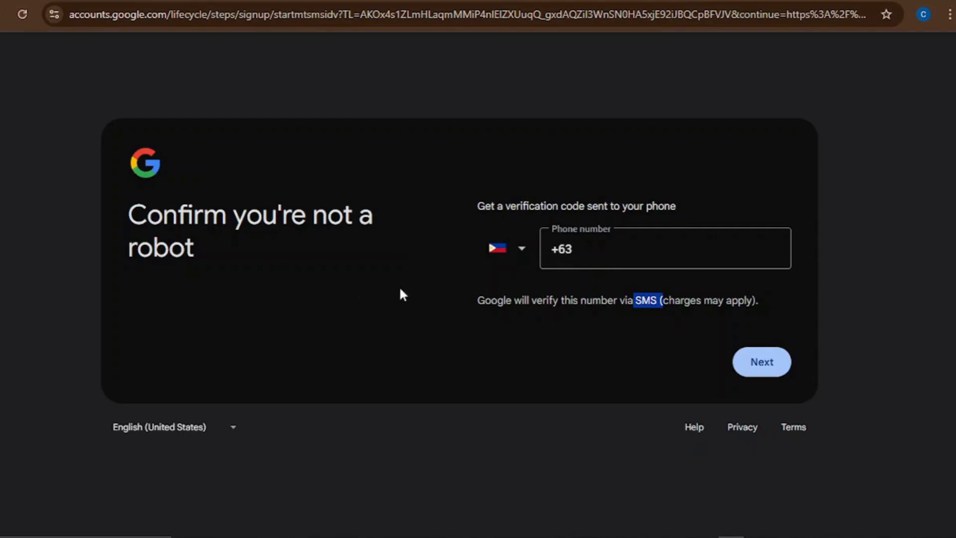
pyautogui.moveTo(461, 300)
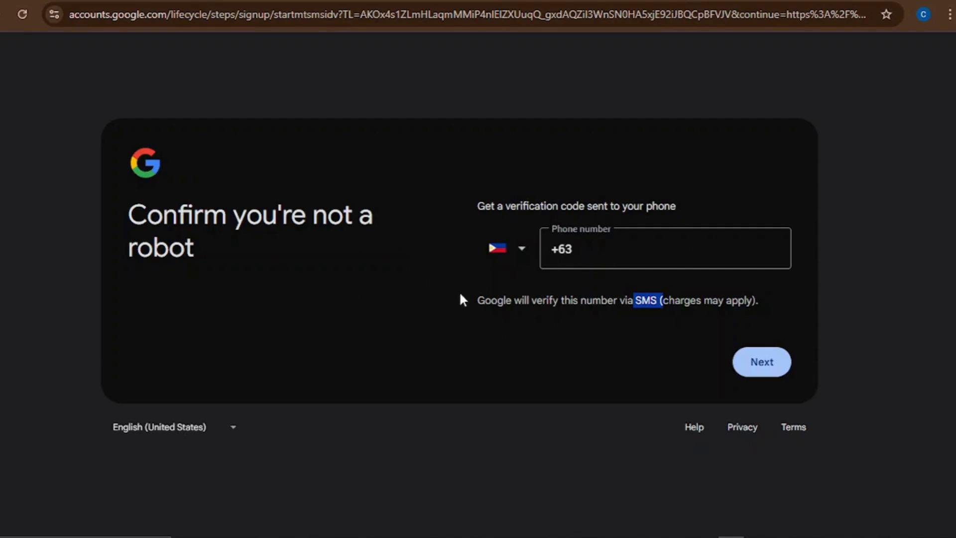
# Switch the phone country to the United States (+1) and focus the number field
pyautogui.click(521, 248)
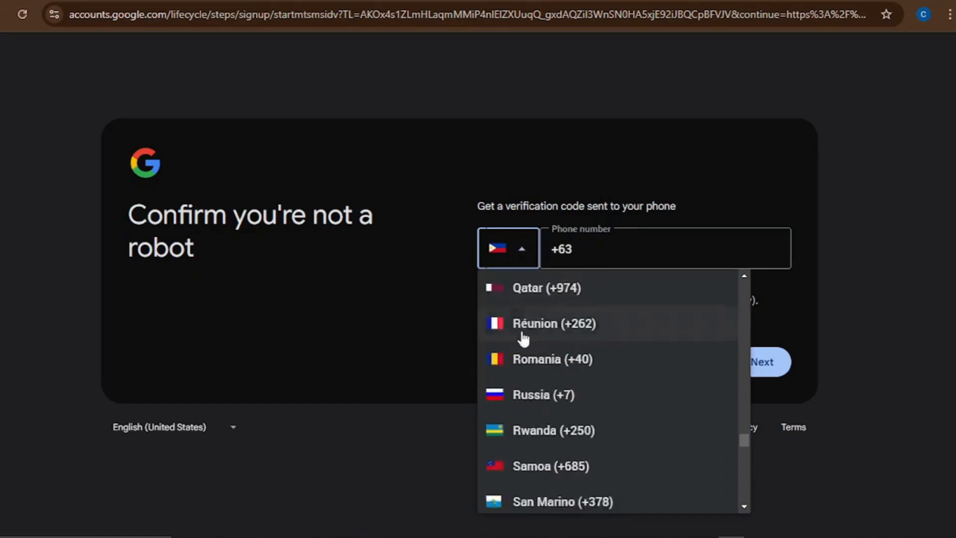
pyautogui.scroll(-3)
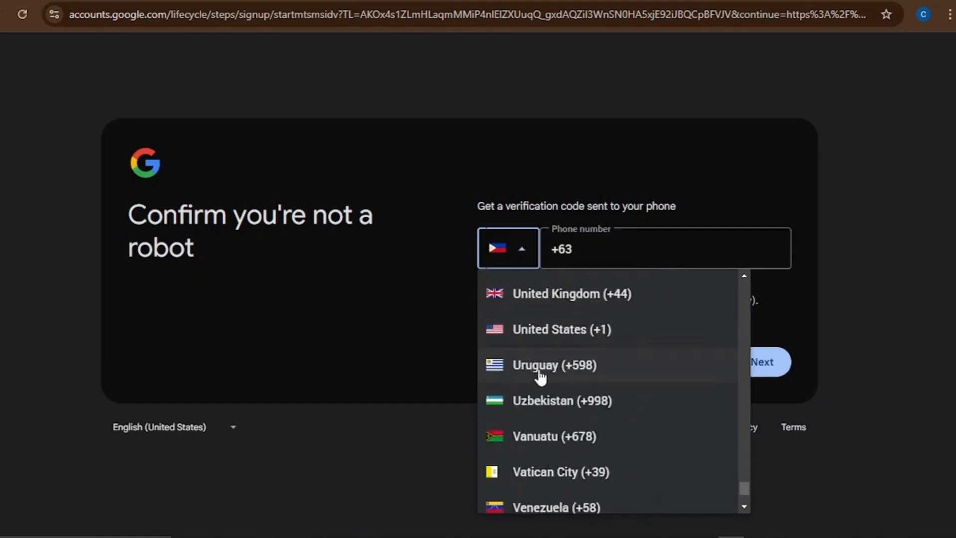
pyautogui.scroll(-3)
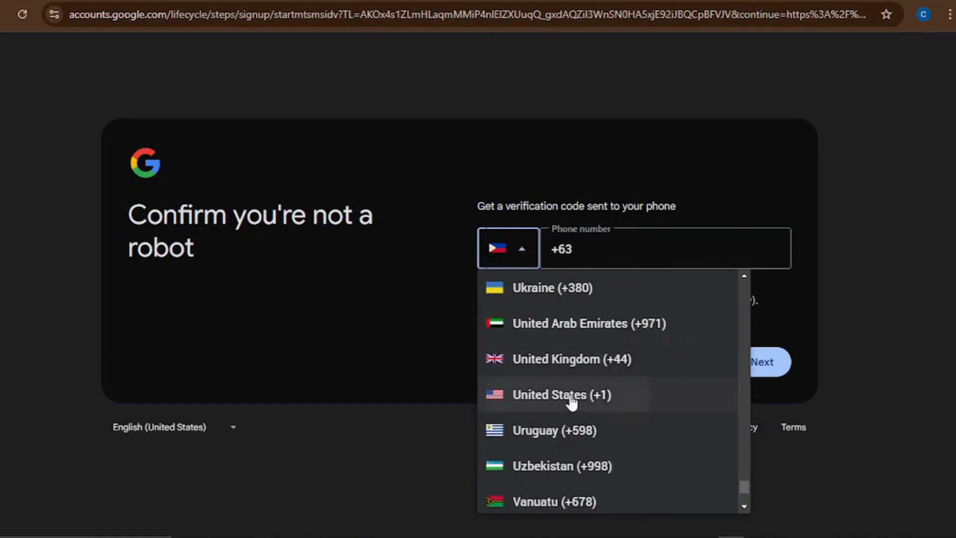
pyautogui.click(562, 395)
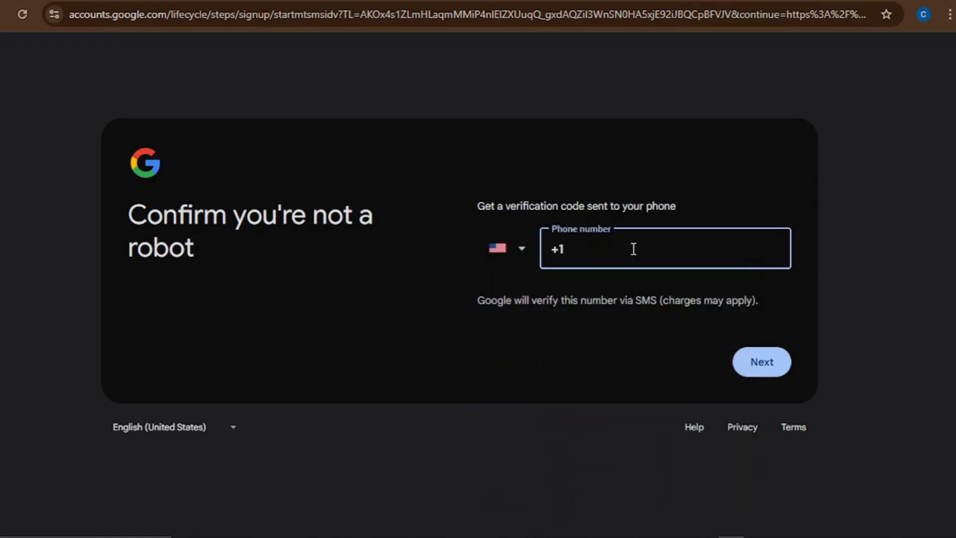
pyautogui.doubleClick(645, 300)
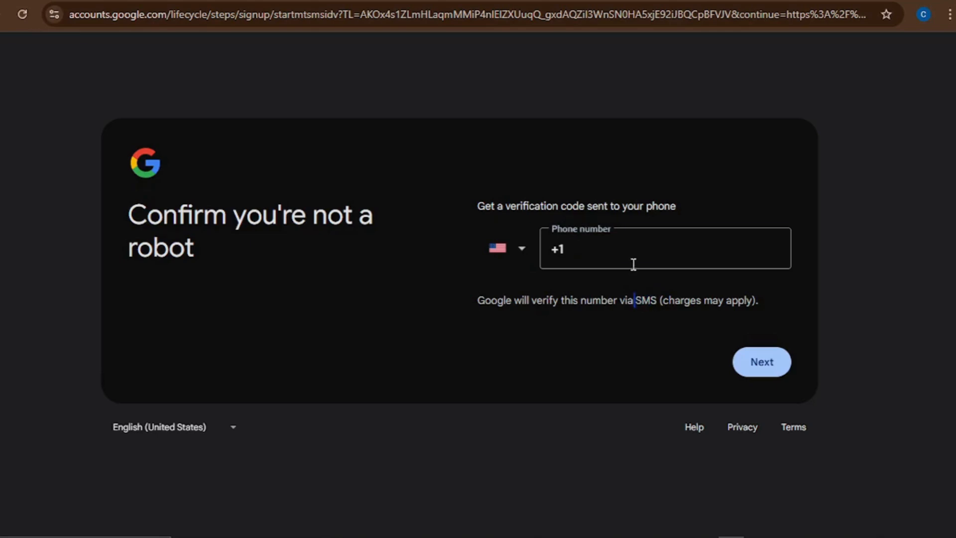
pyautogui.doubleClick(644, 301)
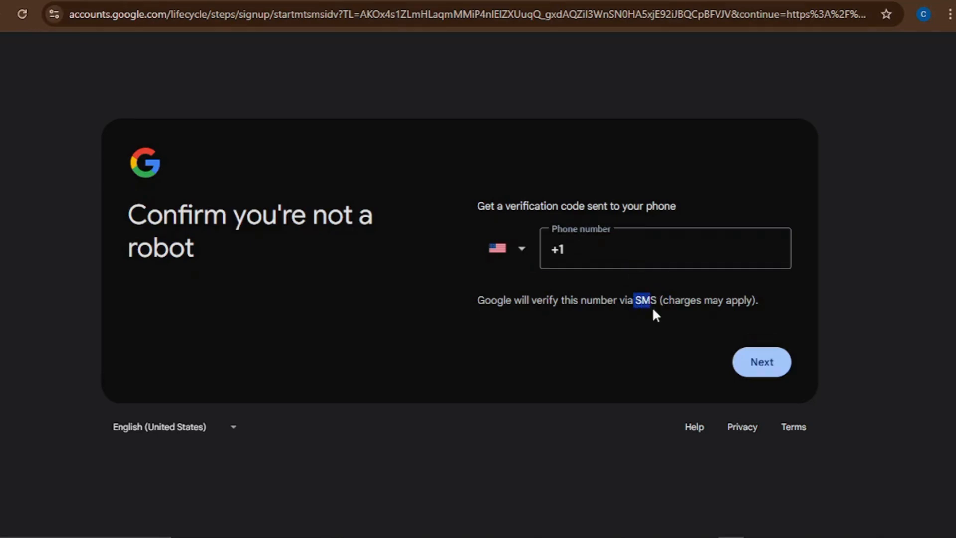
pyautogui.moveTo(680, 277)
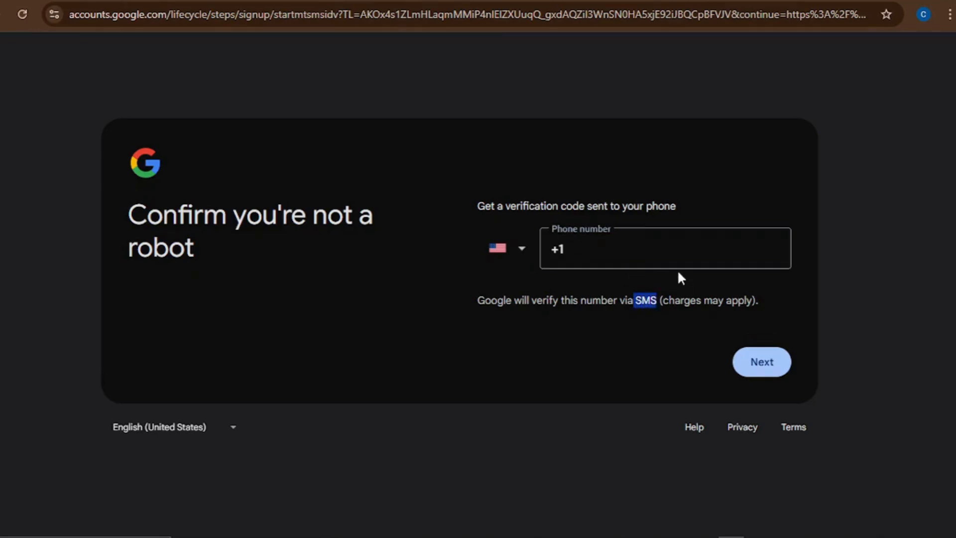
pyautogui.moveTo(797, 177)
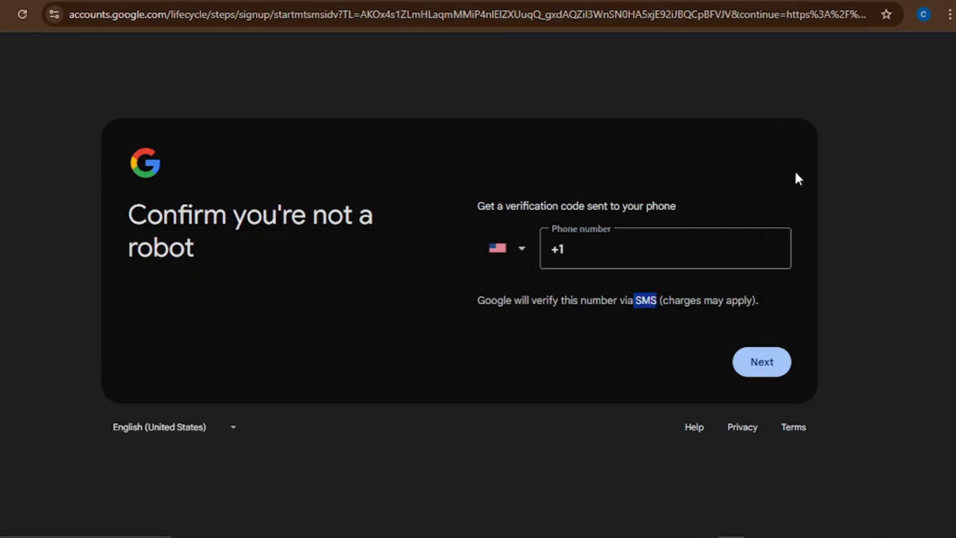